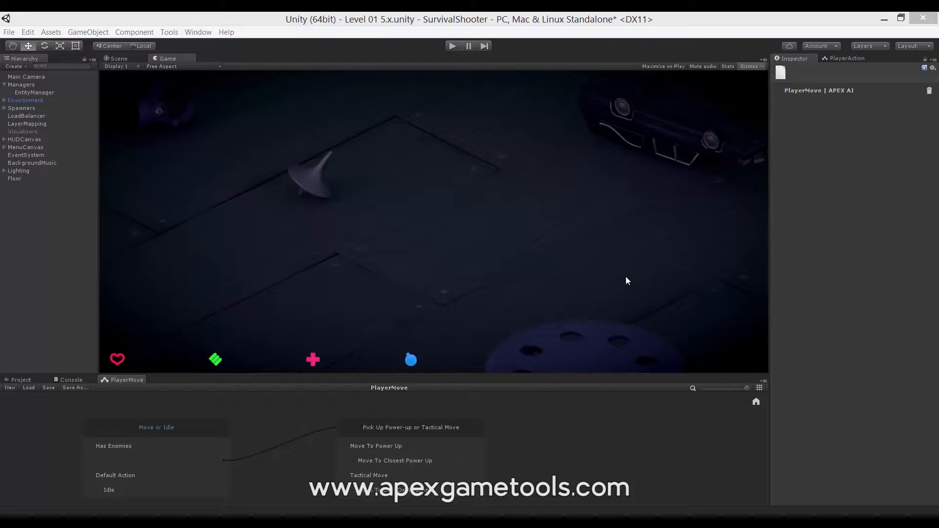
pyautogui.moveTo(270, 412)
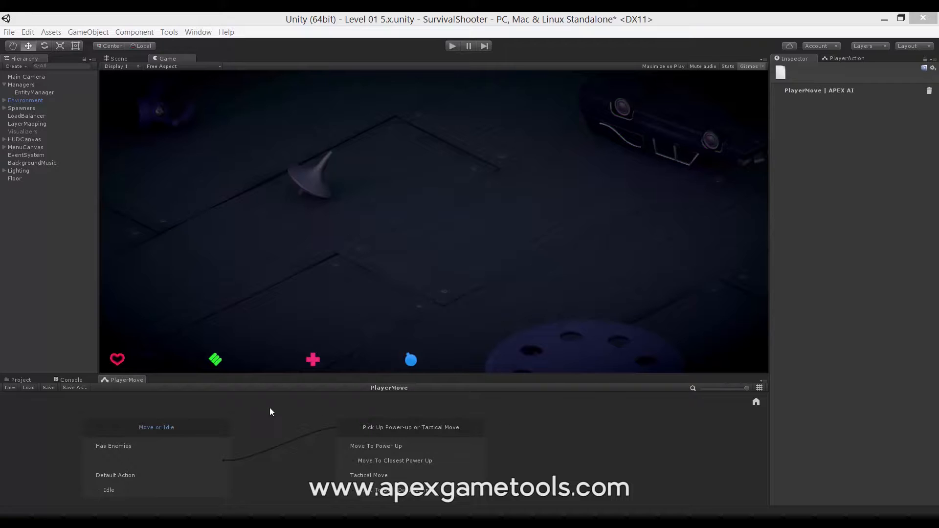
pyautogui.moveTo(53, 432)
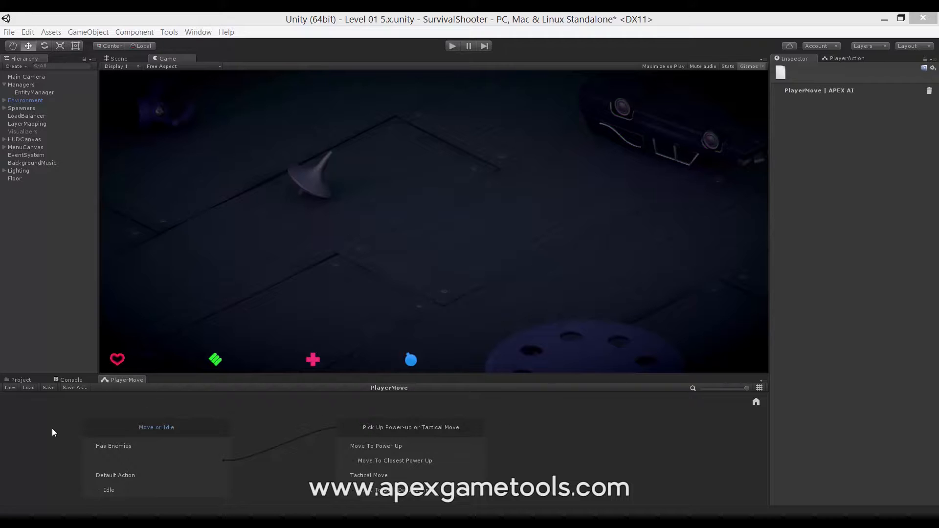
pyautogui.moveTo(220, 418)
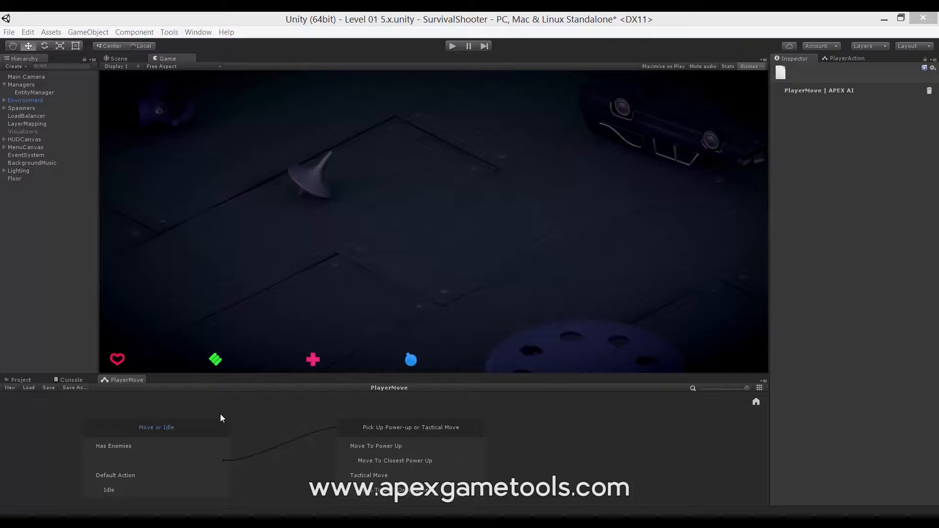
pyautogui.moveTo(206, 416)
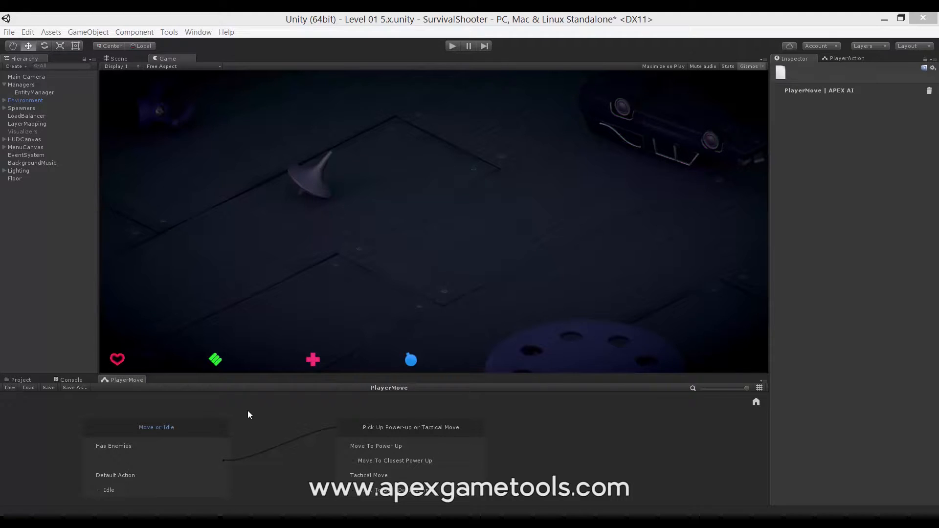
# Bring up the PlayerMove canvas context menu with Add Selector and Add AI Link options
pyautogui.rightClick(249, 413)
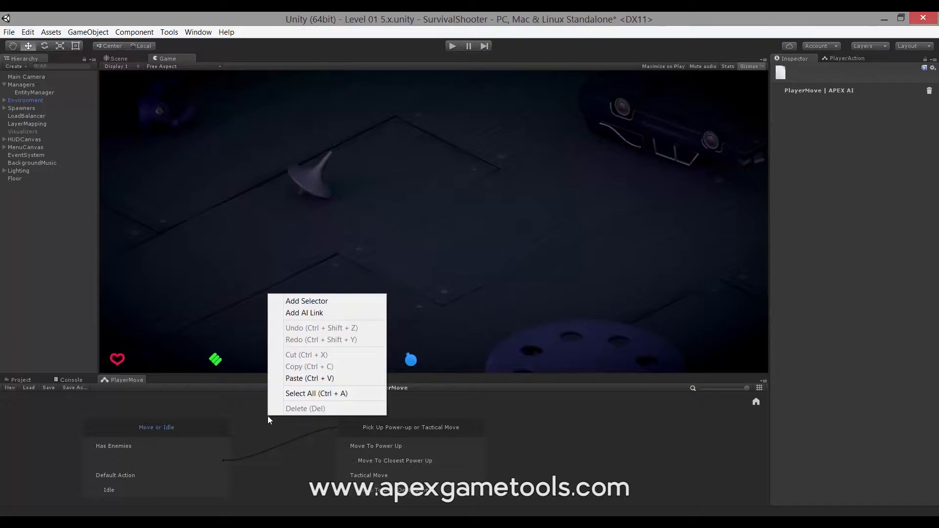
pyautogui.moveTo(302, 393)
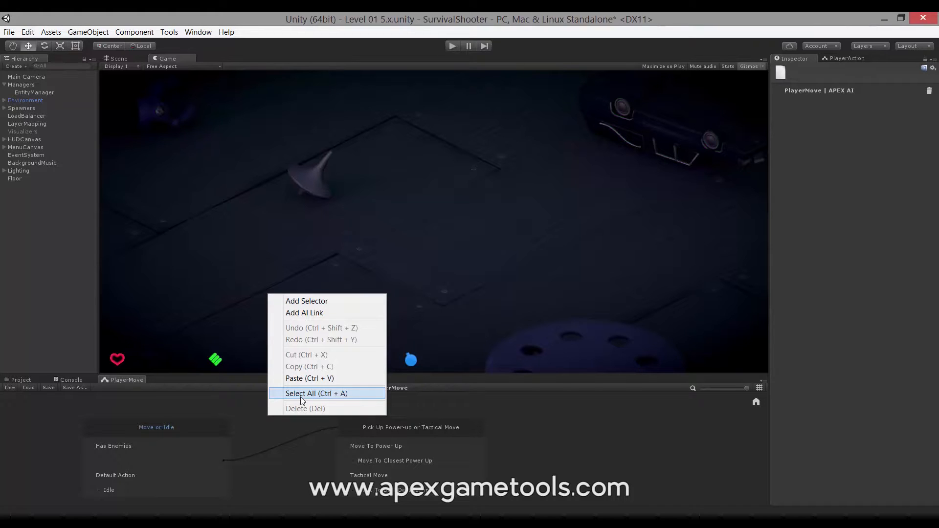
pyautogui.moveTo(324, 340)
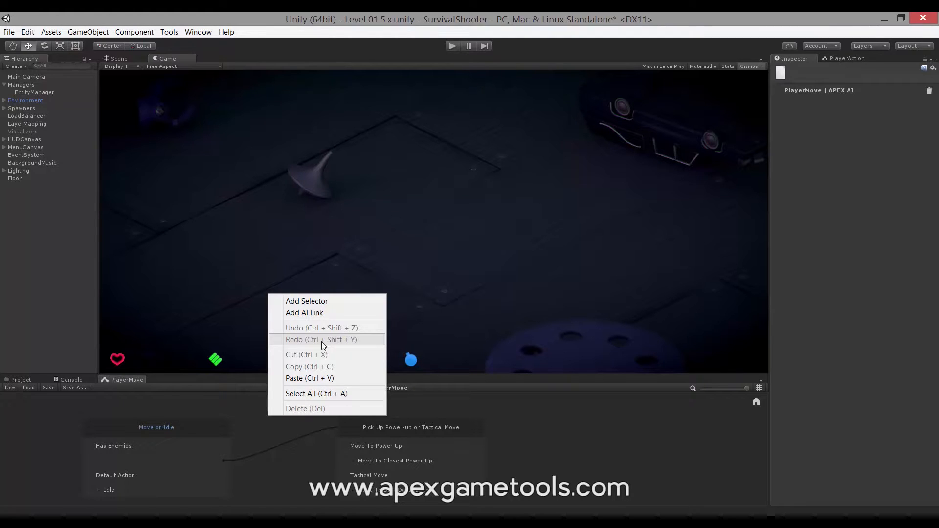
pyautogui.moveTo(321, 327)
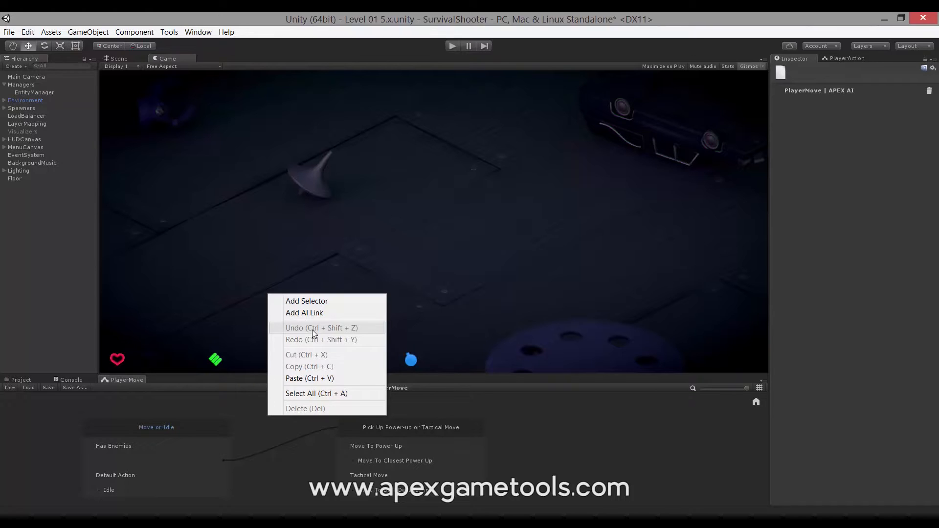
pyautogui.moveTo(326, 340)
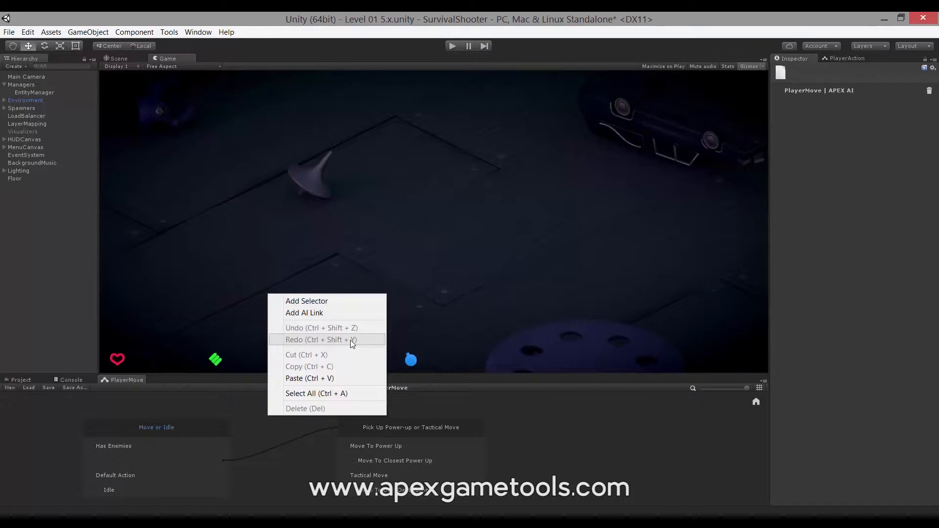
pyautogui.moveTo(337, 342)
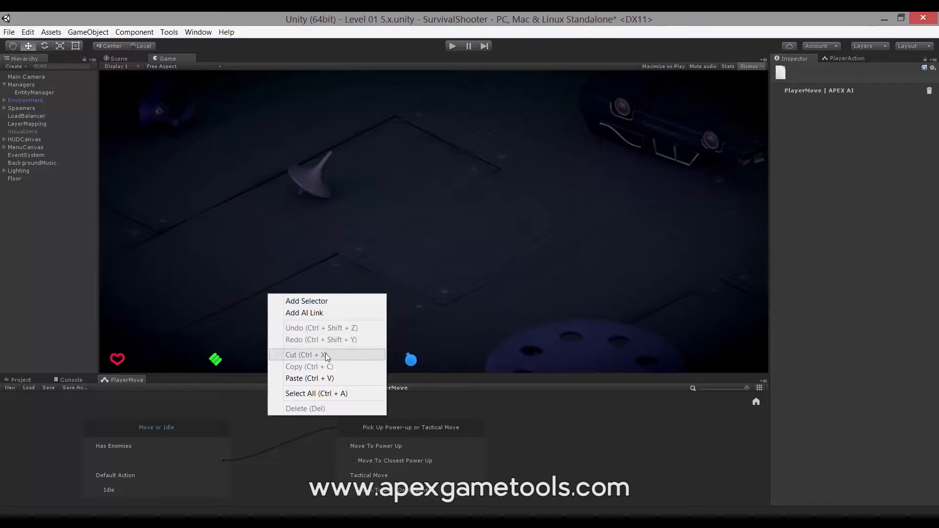
pyautogui.moveTo(334, 359)
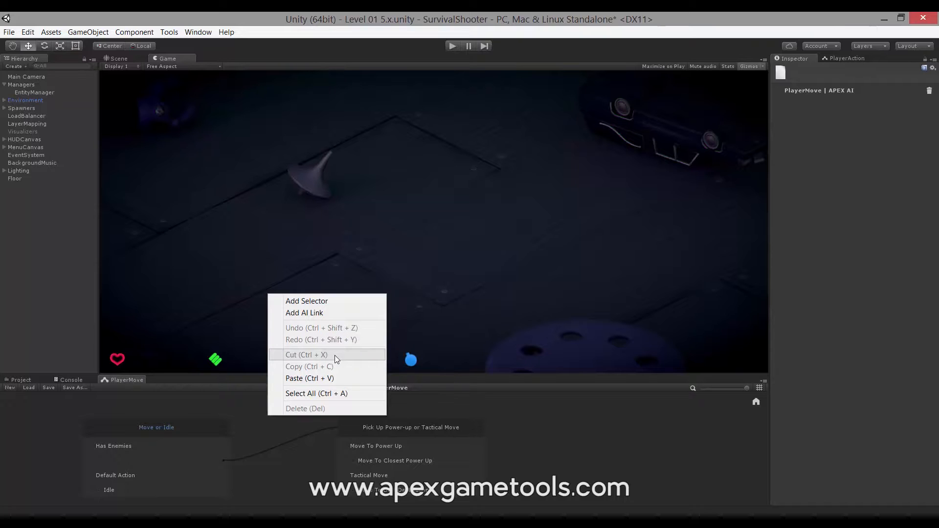
pyautogui.moveTo(334, 378)
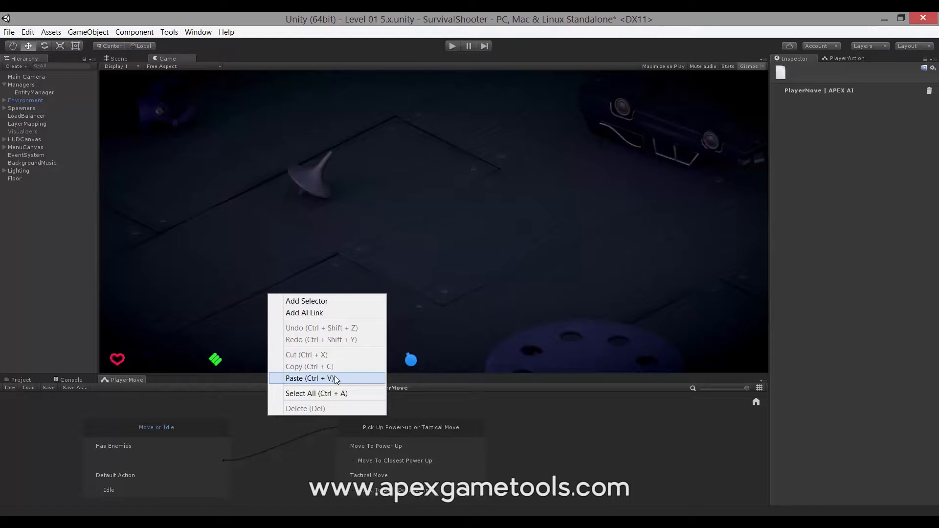
pyautogui.moveTo(326, 394)
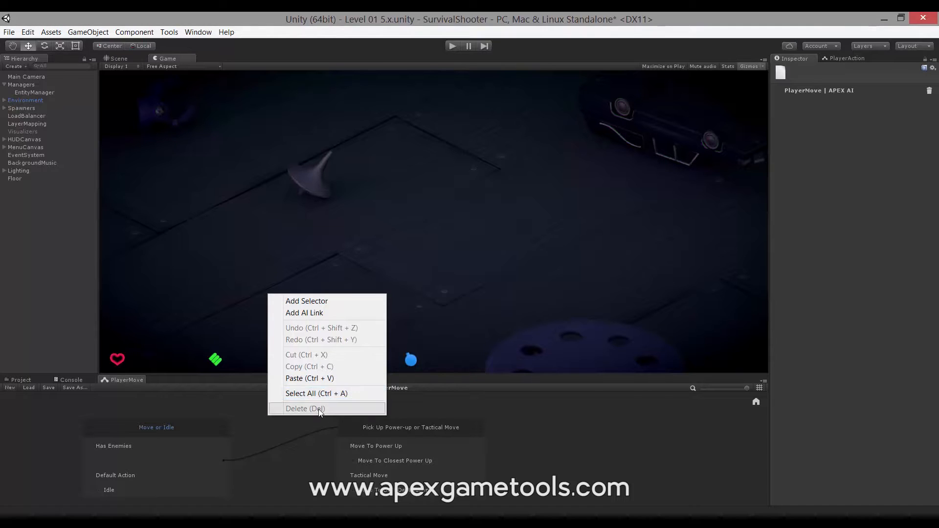
pyautogui.moveTo(387, 419)
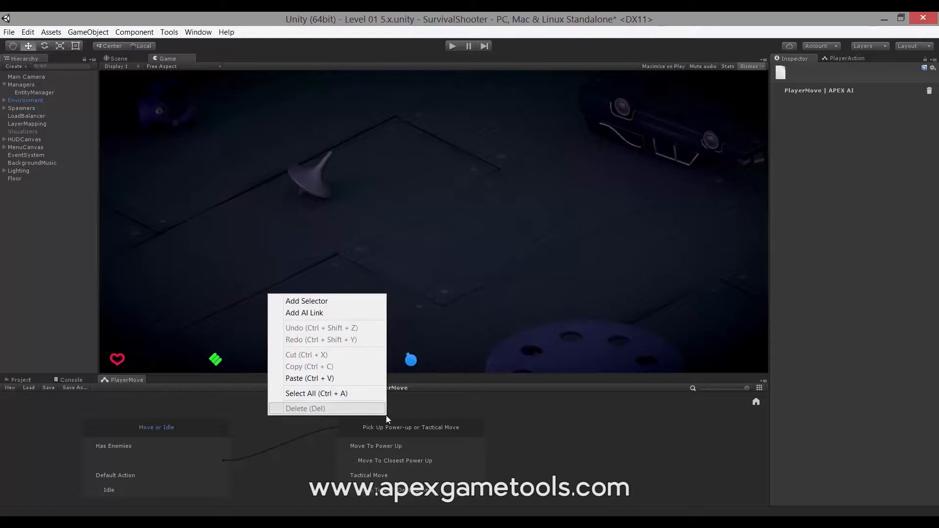
pyautogui.moveTo(560, 436)
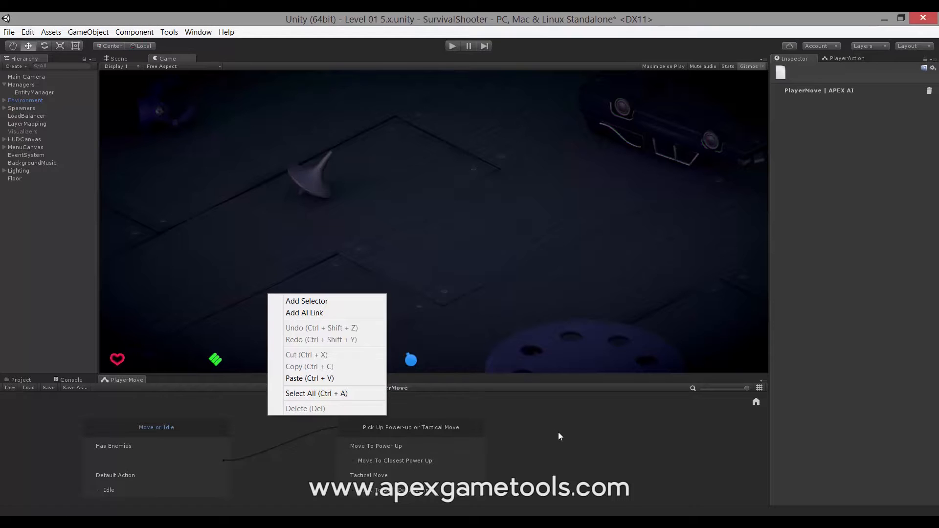
# Dismiss the menu via the Pick Up Power-up or Tactical Move selector, then clear the selection
pyautogui.click(411, 427)
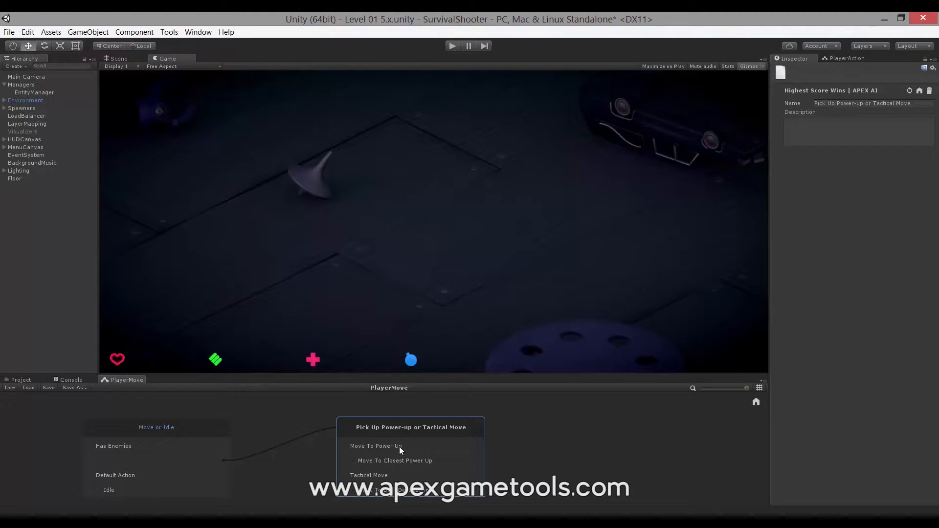
pyautogui.click(395, 461)
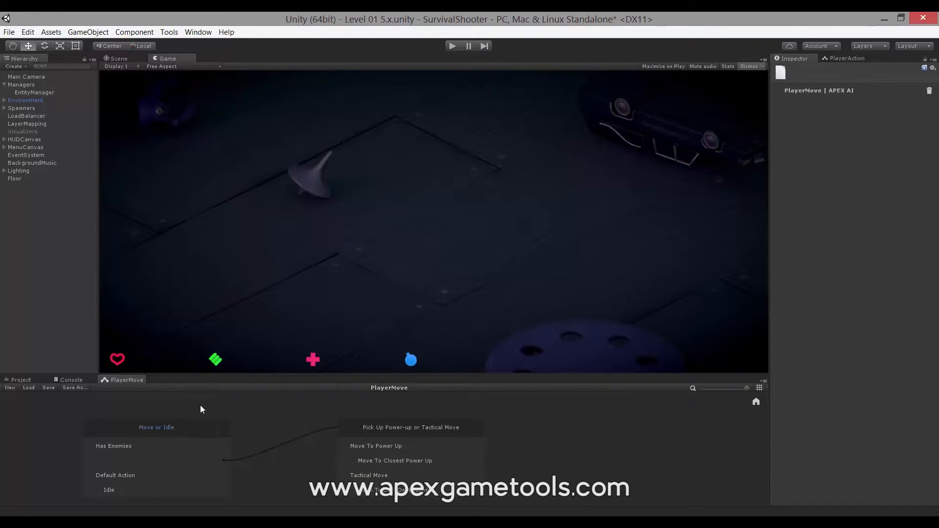
pyautogui.moveTo(542, 442)
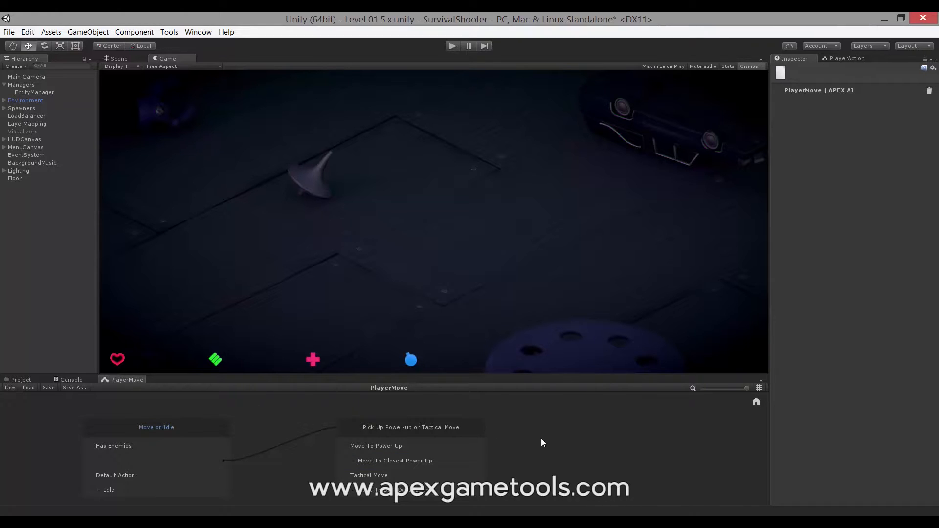
pyautogui.moveTo(533, 440)
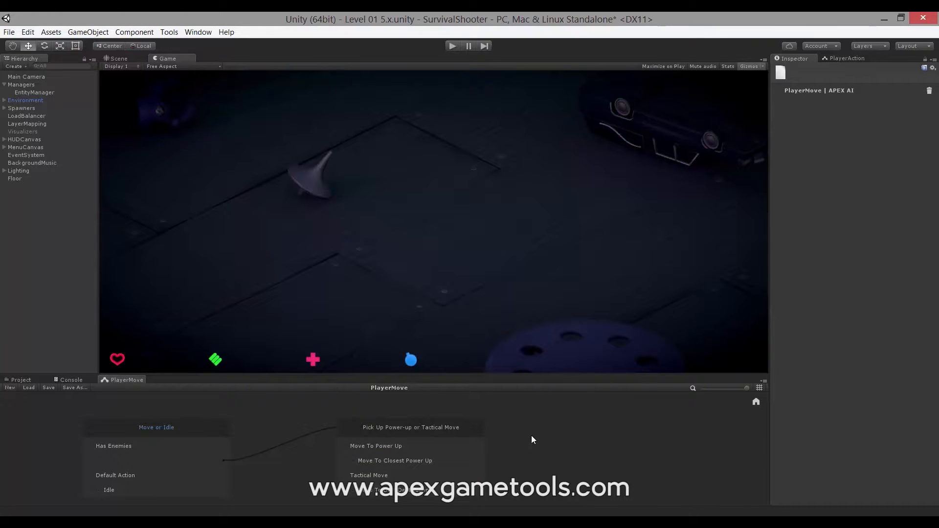
pyautogui.moveTo(245, 424)
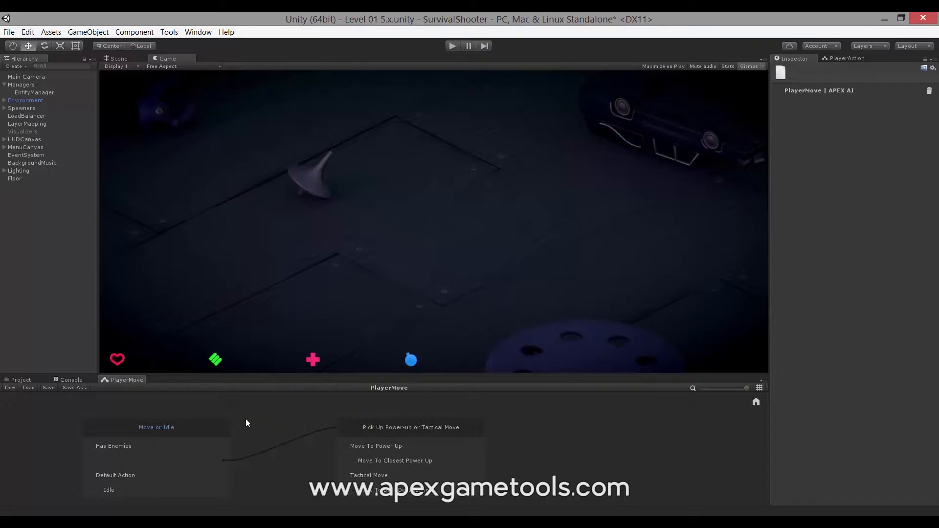
pyautogui.moveTo(315, 402)
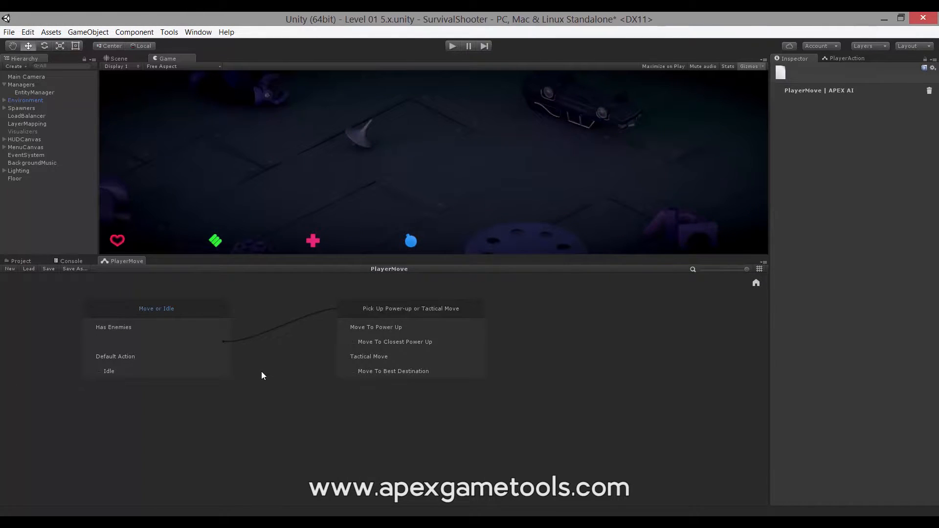
pyautogui.moveTo(422, 352)
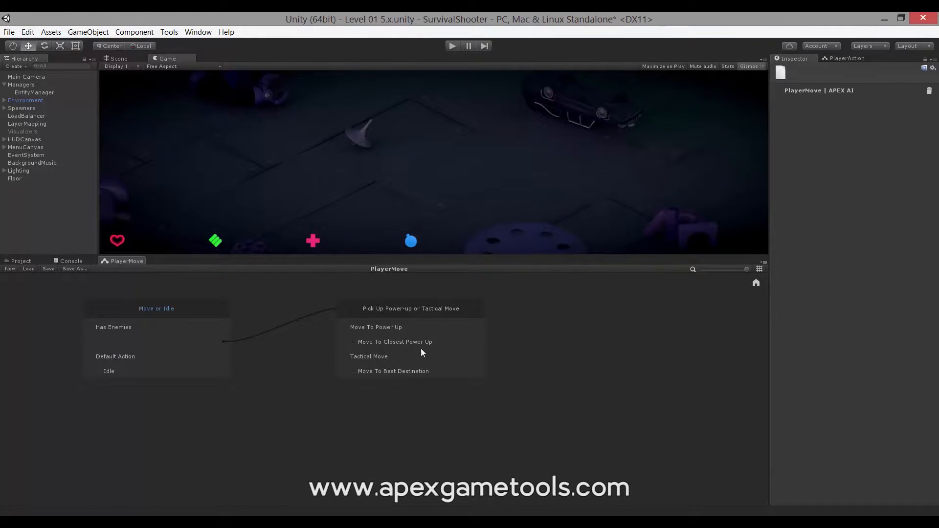
pyautogui.moveTo(537, 397)
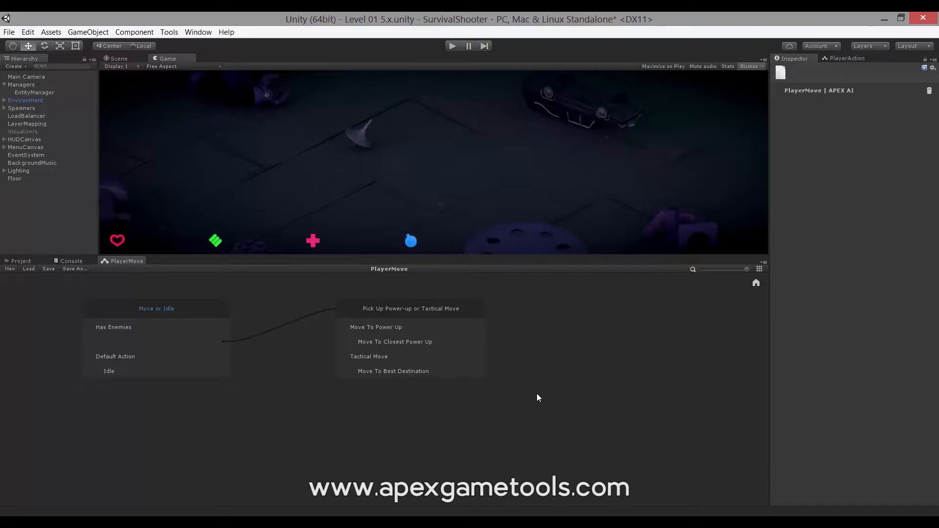
pyautogui.moveTo(317, 399)
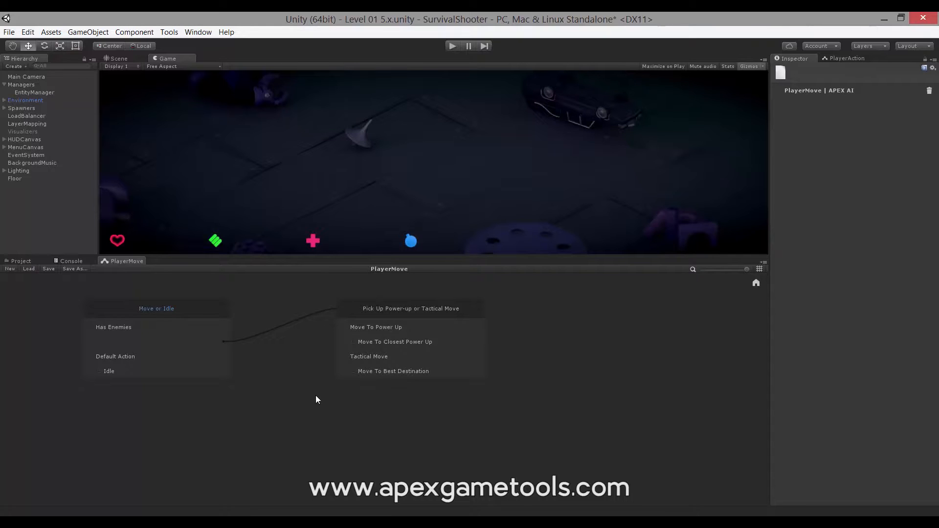
pyautogui.moveTo(539, 349)
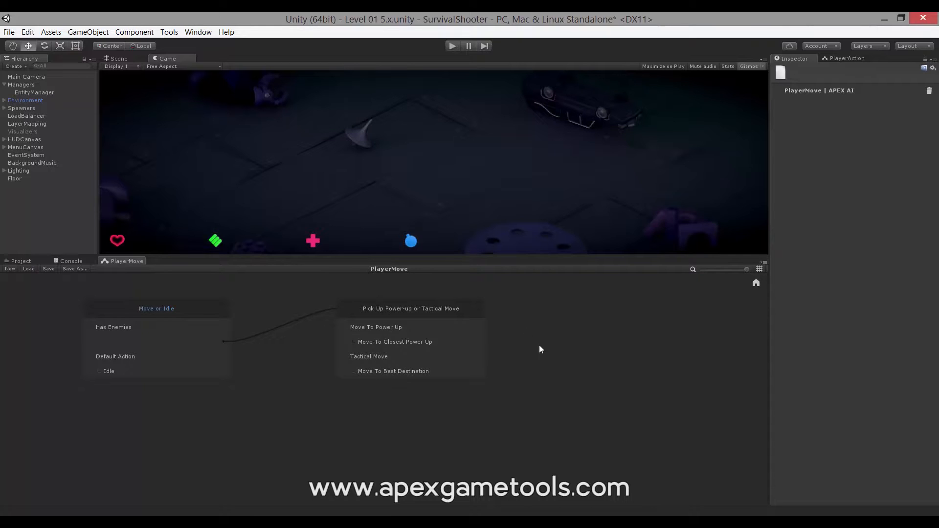
pyautogui.moveTo(489, 396)
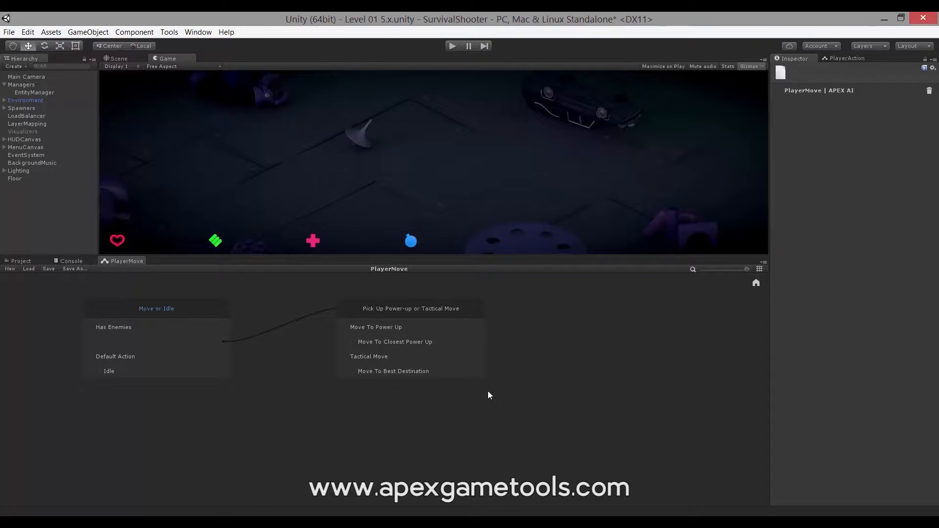
pyautogui.moveTo(273, 352)
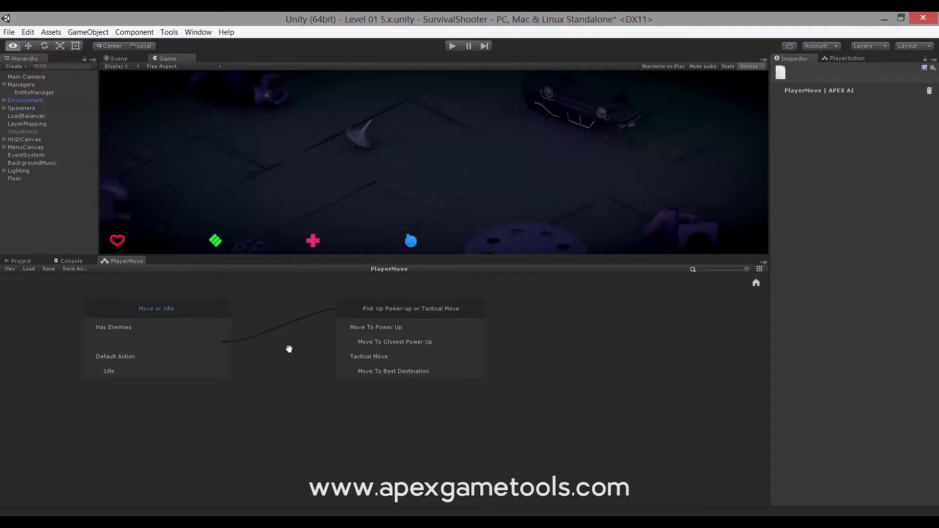
pyautogui.moveTo(421, 333)
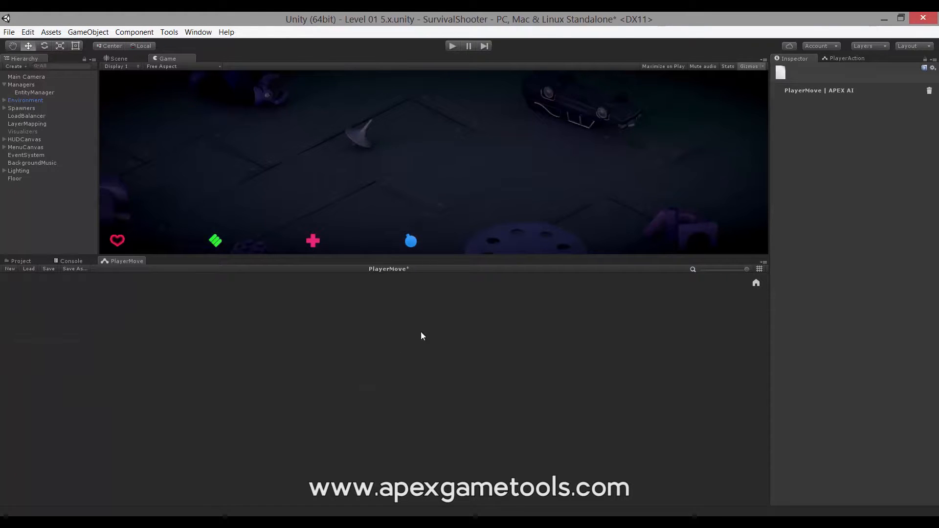
pyautogui.moveTo(756, 283)
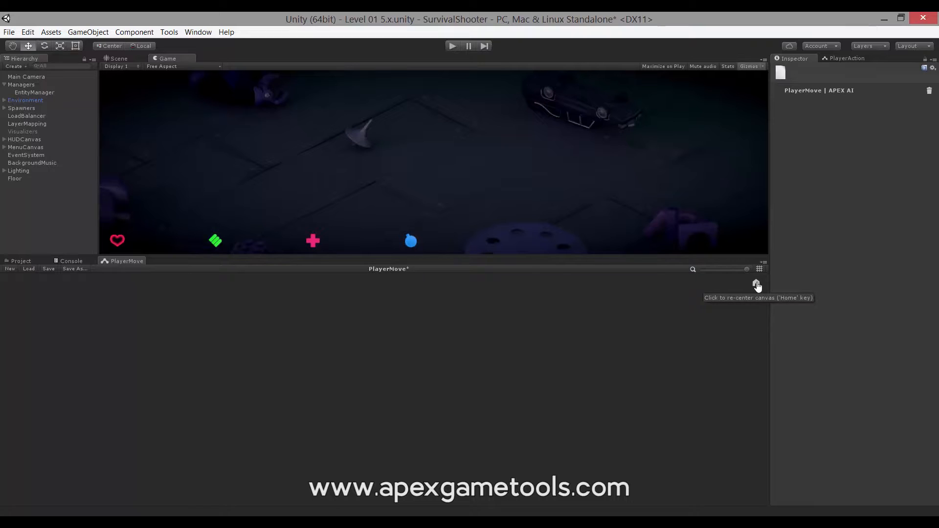
# Re-center the PlayerMove canvas so both selector nodes are in view
pyautogui.click(757, 284)
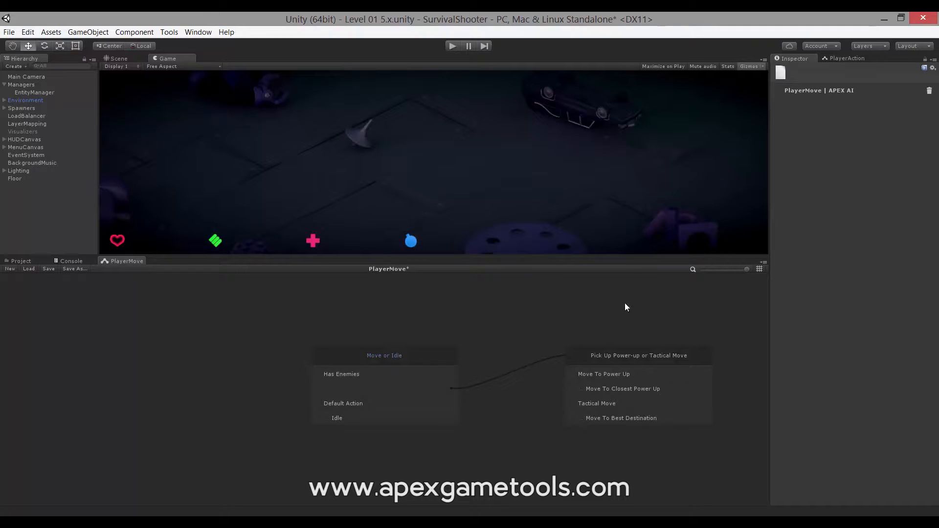
pyautogui.moveTo(452, 409)
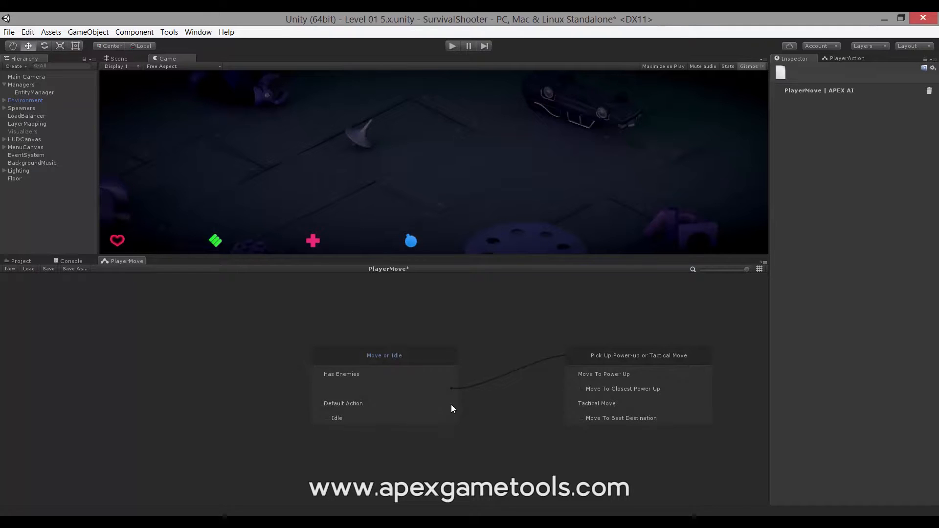
pyautogui.moveTo(412, 334)
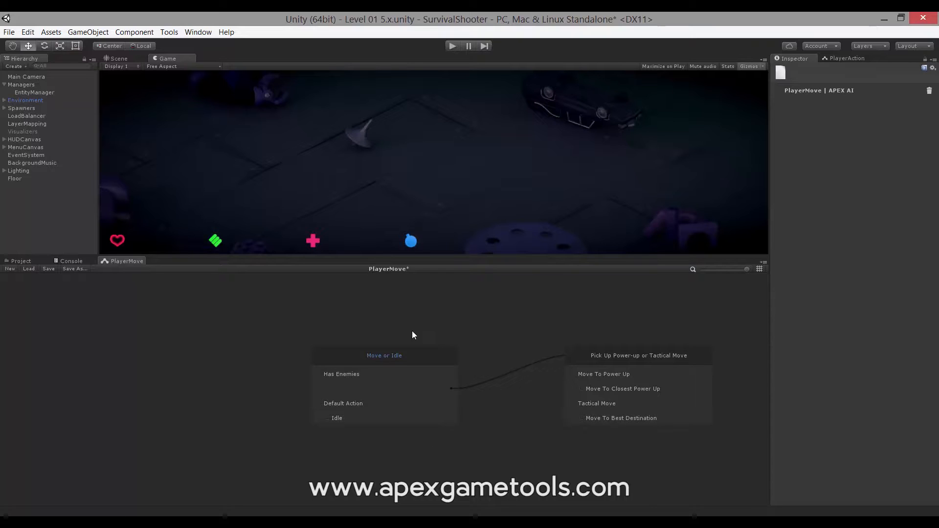
pyautogui.moveTo(398, 336)
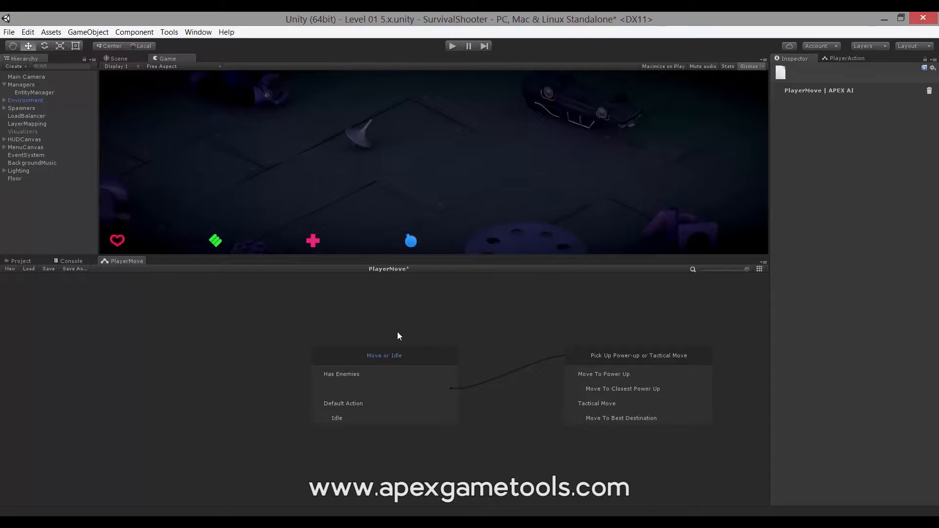
pyautogui.moveTo(469, 324)
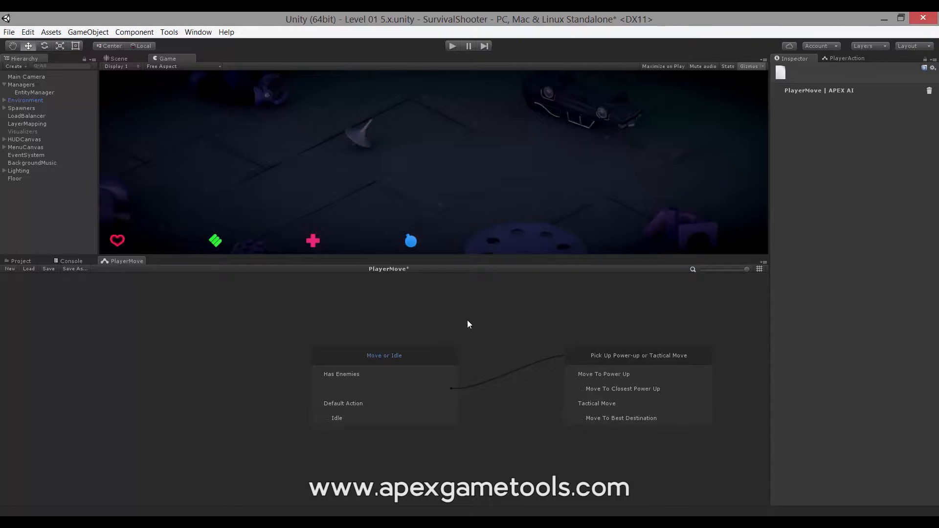
pyautogui.moveTo(504, 334)
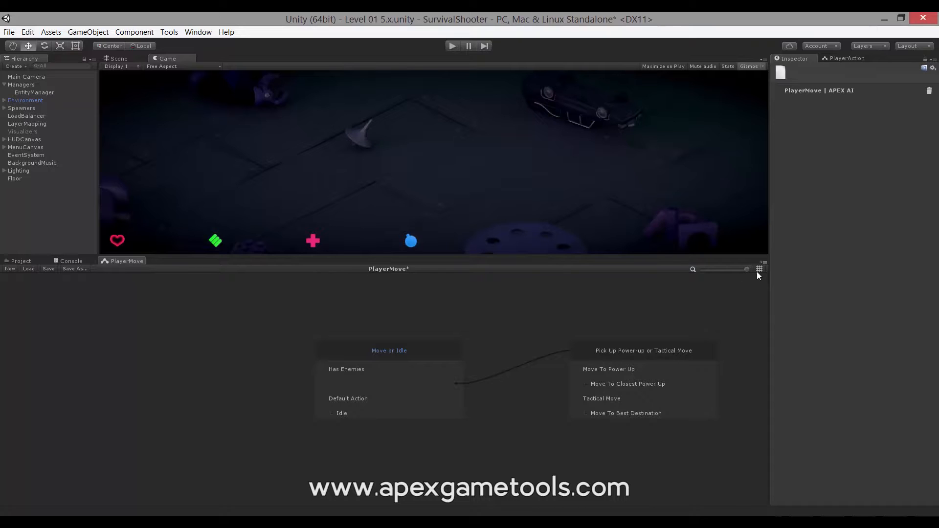
pyautogui.moveTo(759, 268)
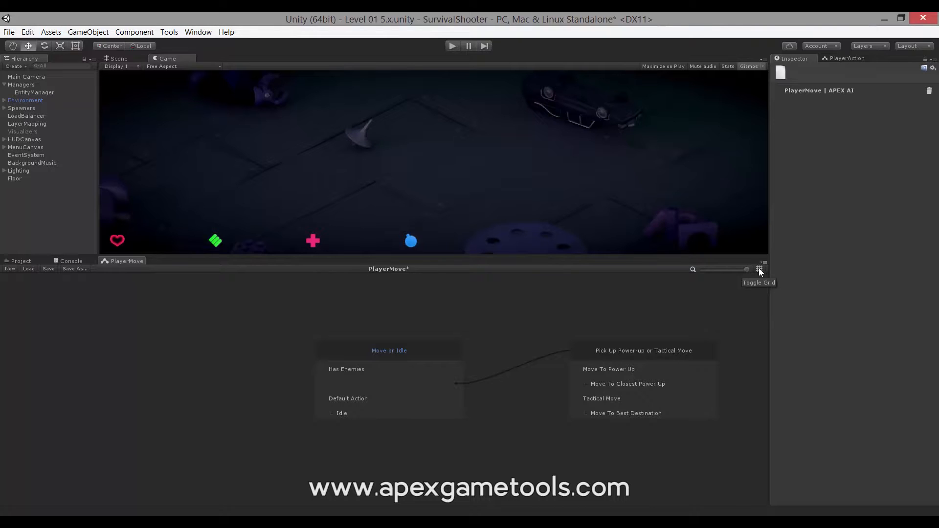
pyautogui.click(760, 269)
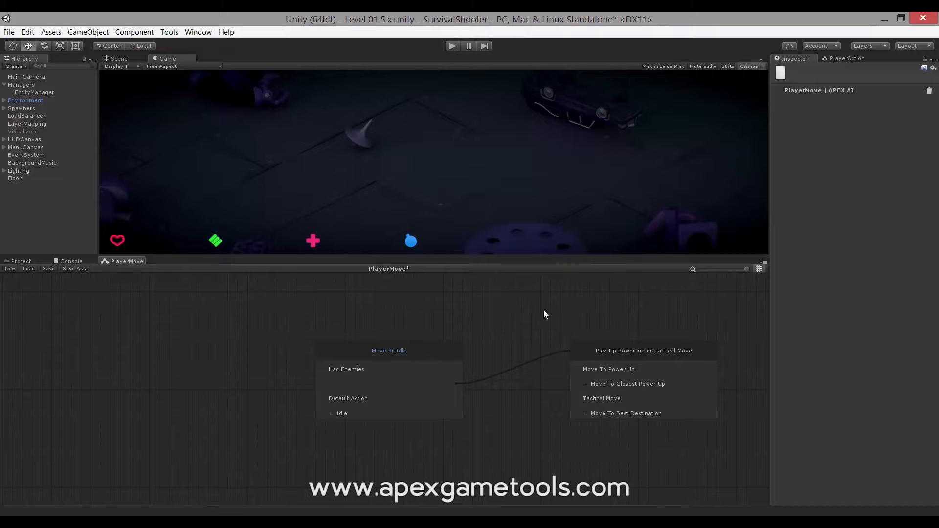
pyautogui.moveTo(759, 273)
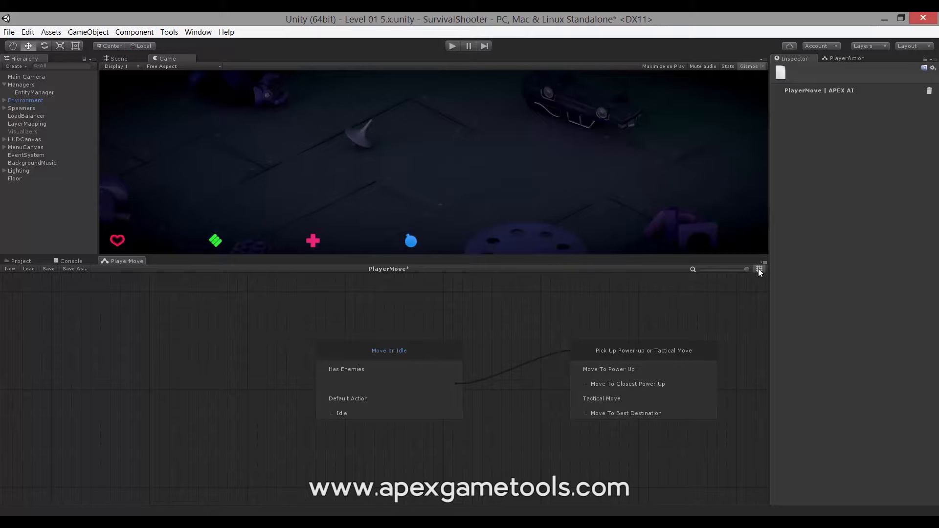
pyautogui.moveTo(760, 269)
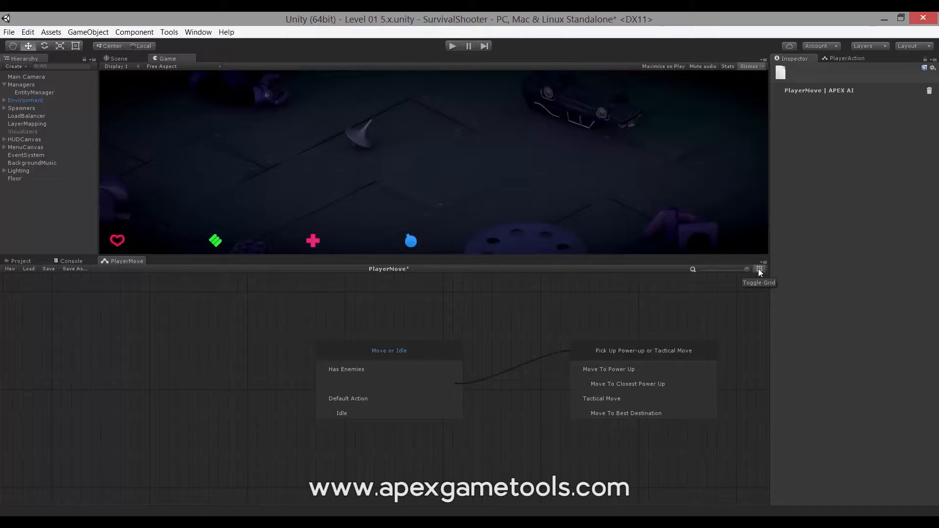
pyautogui.moveTo(699, 290)
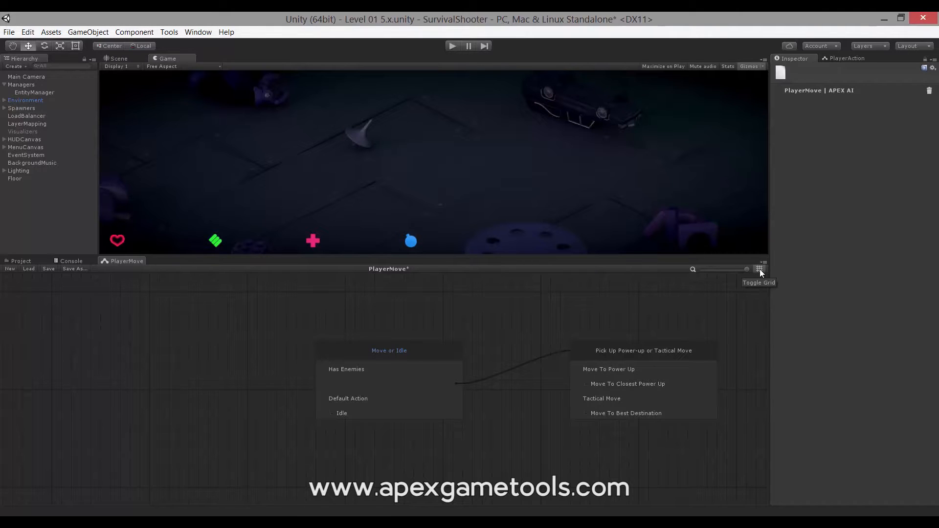
pyautogui.click(759, 268)
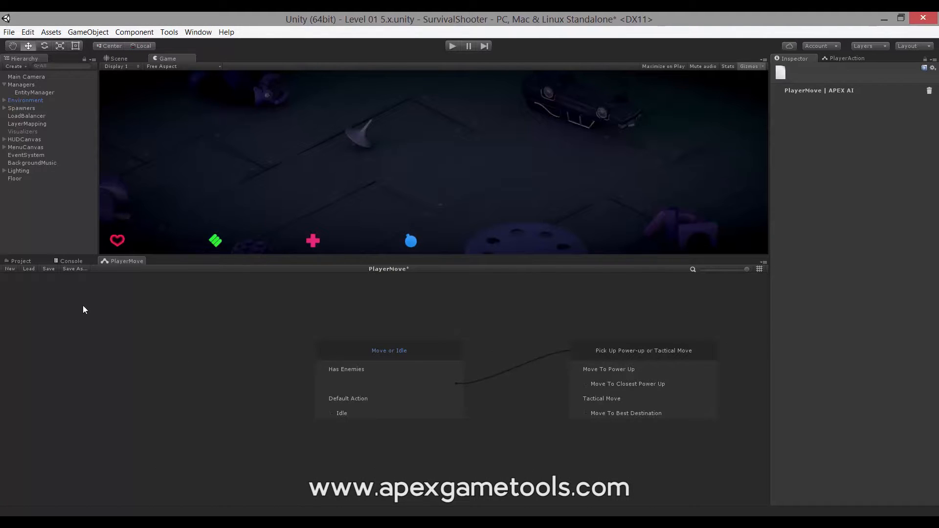
pyautogui.moveTo(221, 273)
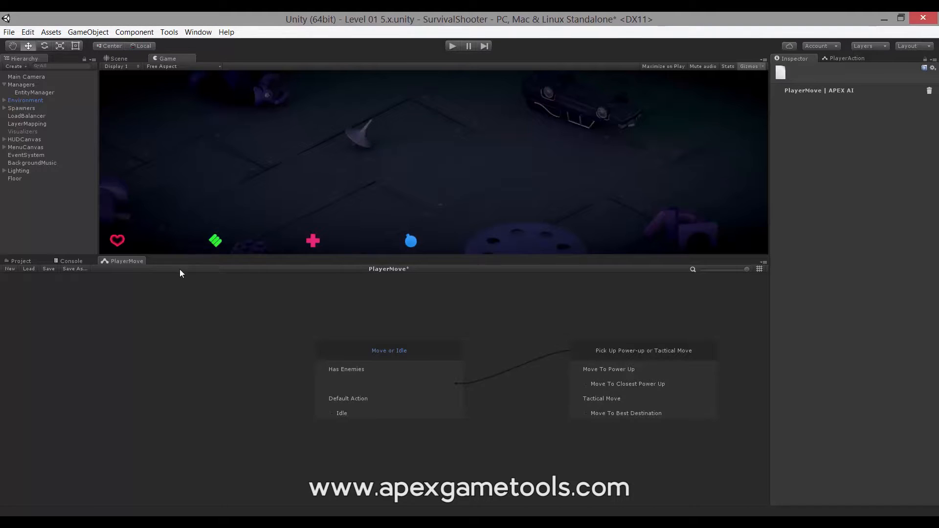
pyautogui.moveTo(9, 276)
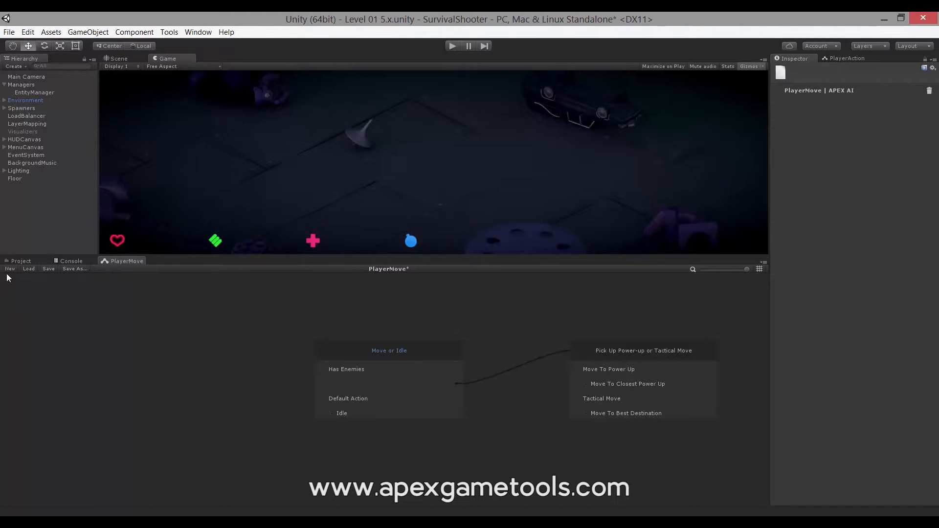
pyautogui.moveTo(26, 281)
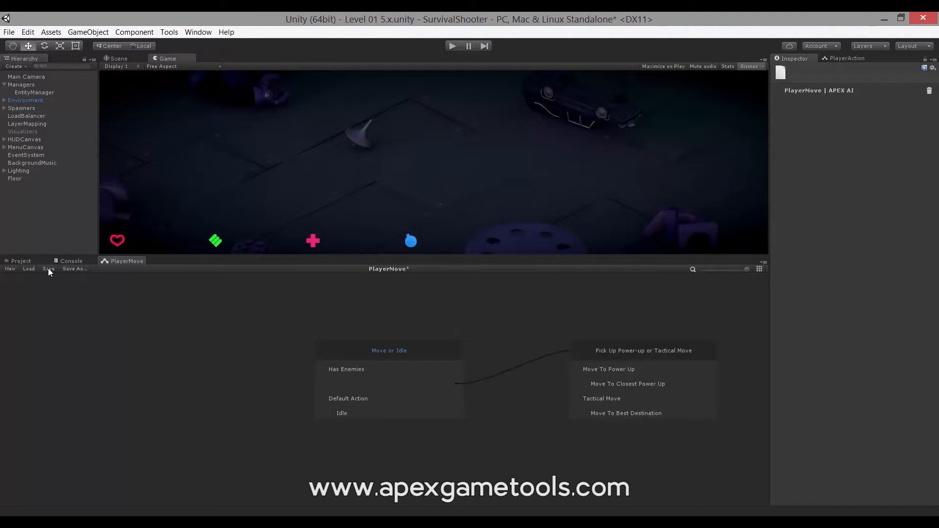
pyautogui.moveTo(76, 273)
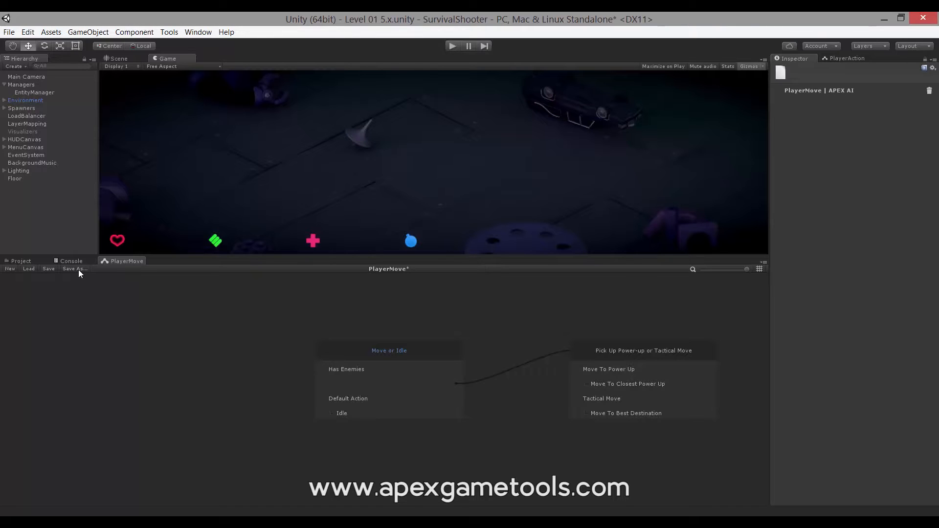
pyautogui.moveTo(72, 309)
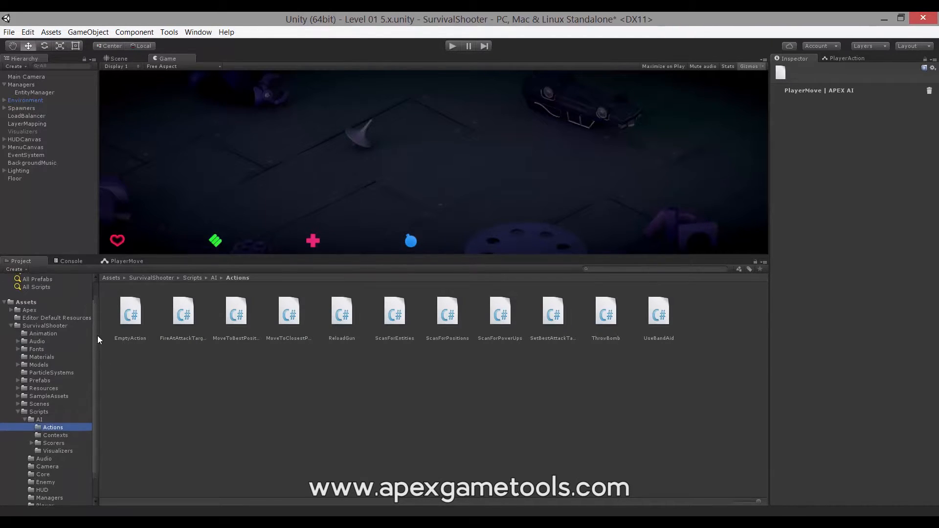
# Browse Resources/ApexAIStorage, select the PlayerAction asset, then return to the PlayerMove editor
pyautogui.scroll(-3)
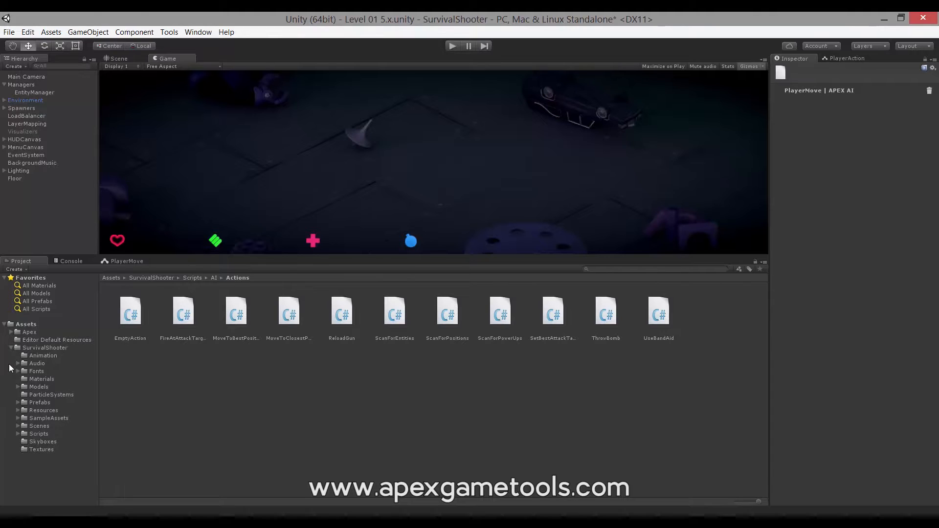
pyautogui.click(18, 411)
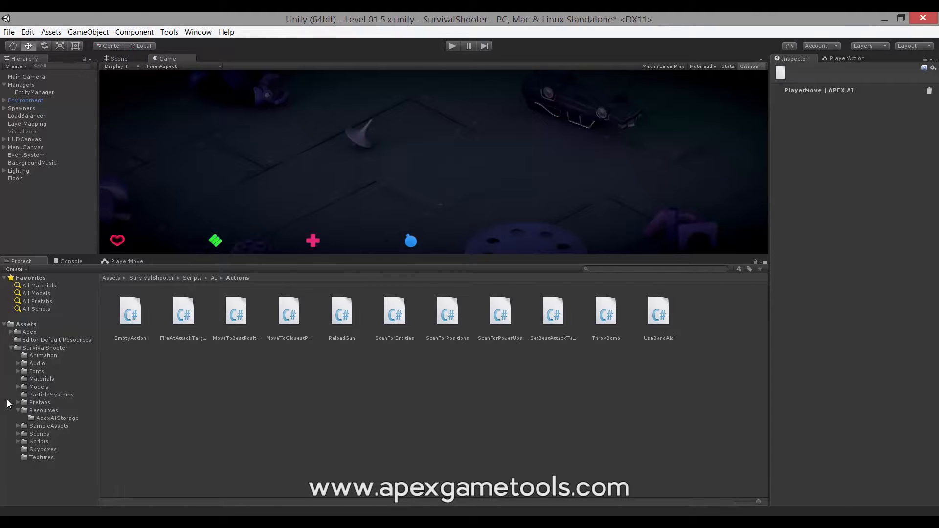
pyautogui.click(58, 417)
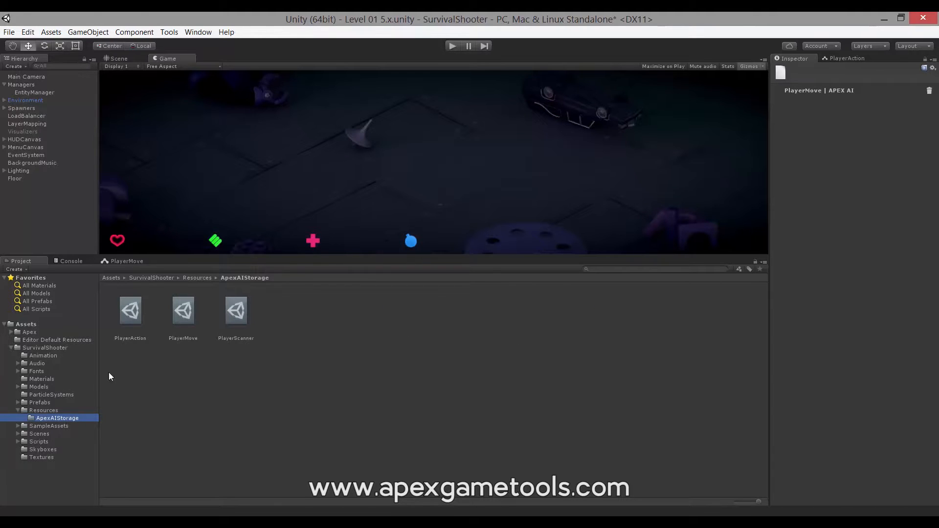
pyautogui.click(130, 310)
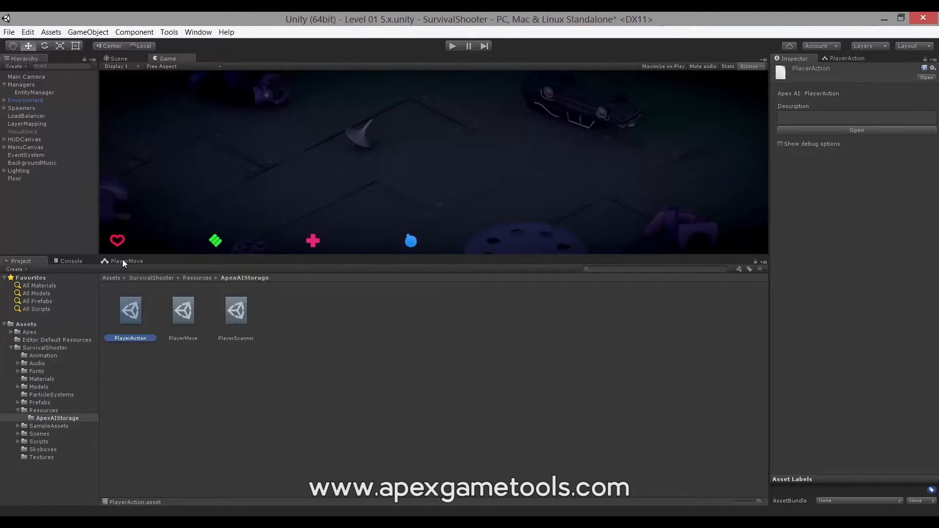
pyautogui.click(127, 261)
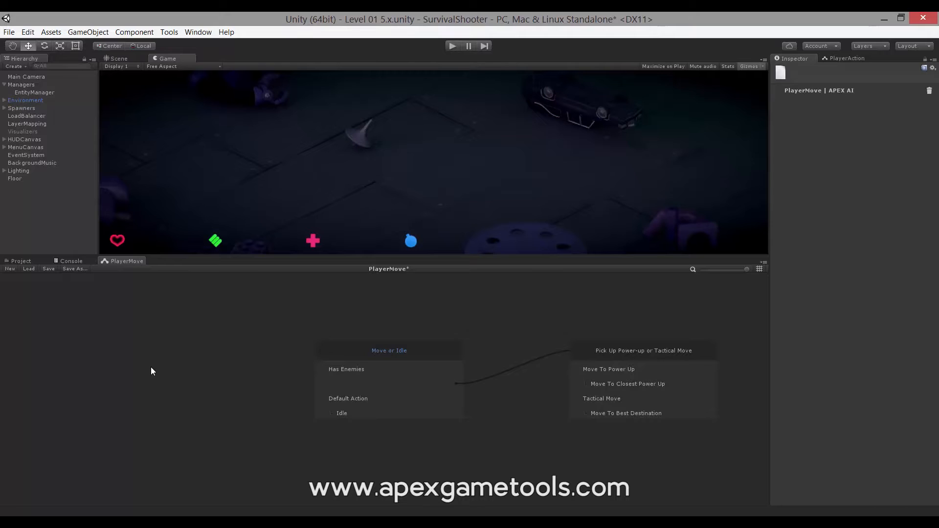
pyautogui.moveTo(388, 355)
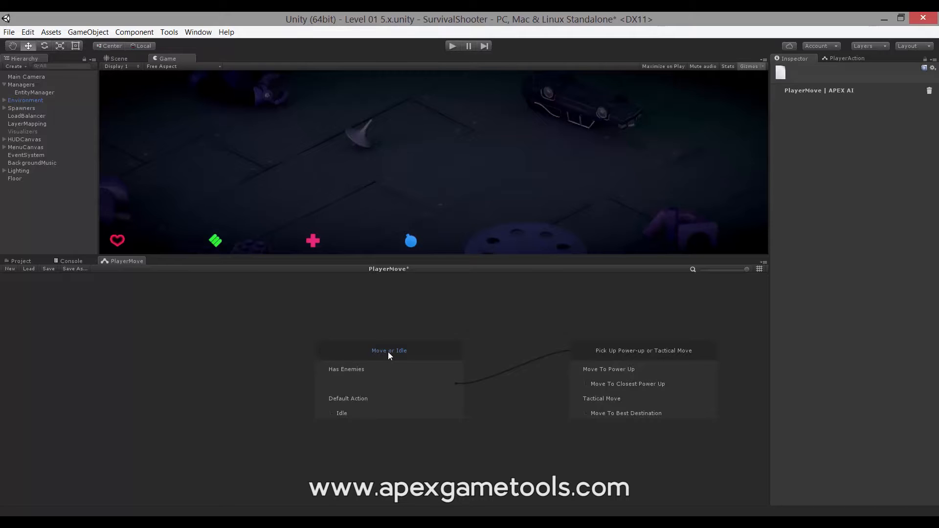
pyautogui.moveTo(284, 288)
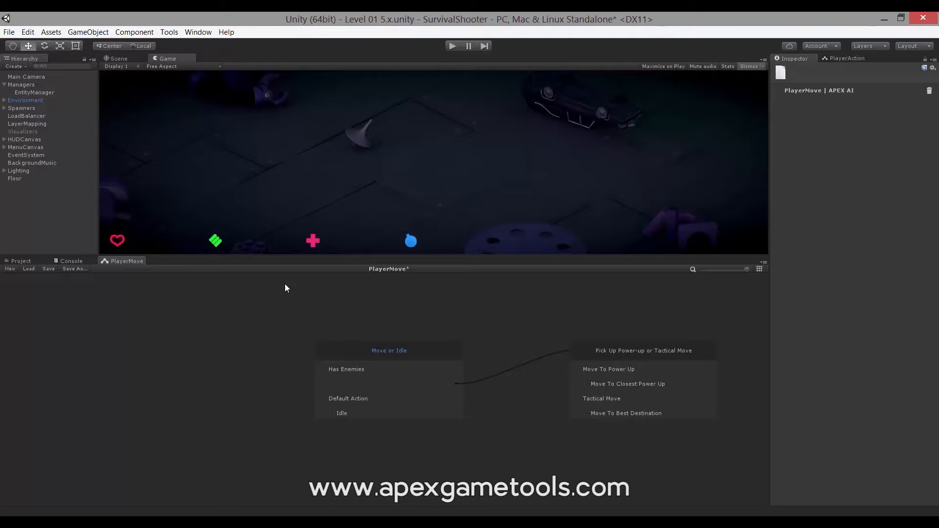
pyautogui.moveTo(418, 330)
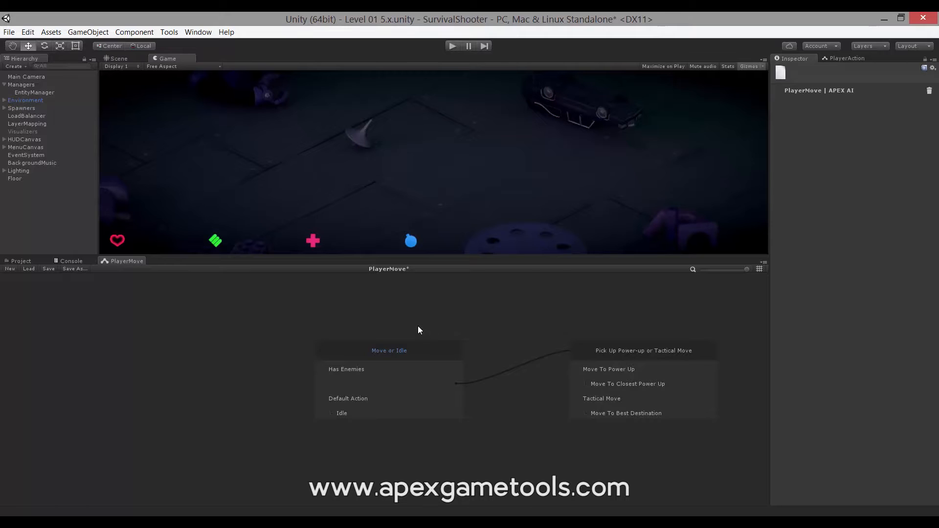
pyautogui.moveTo(434, 355)
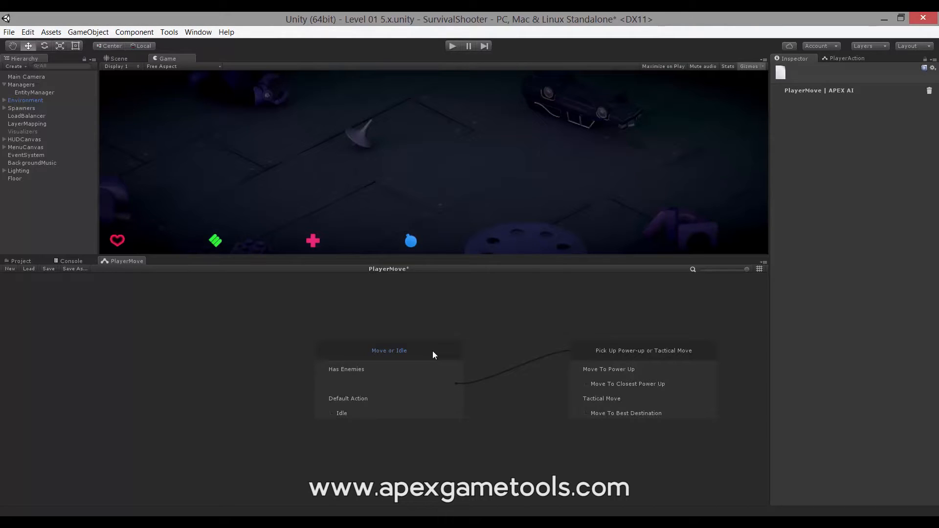
# Select the Move or Idle root node in the PlayerMove graph
pyautogui.click(389, 350)
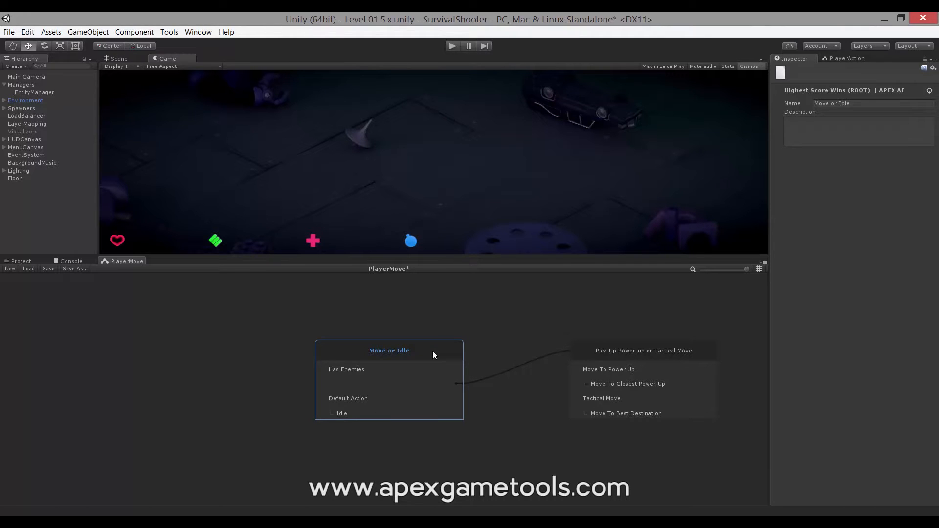
pyautogui.click(318, 322)
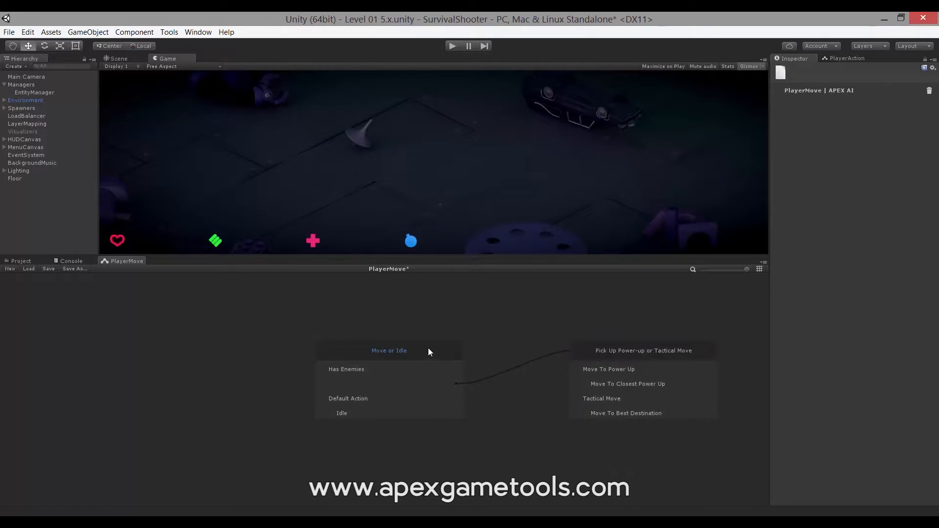
pyautogui.click(389, 351)
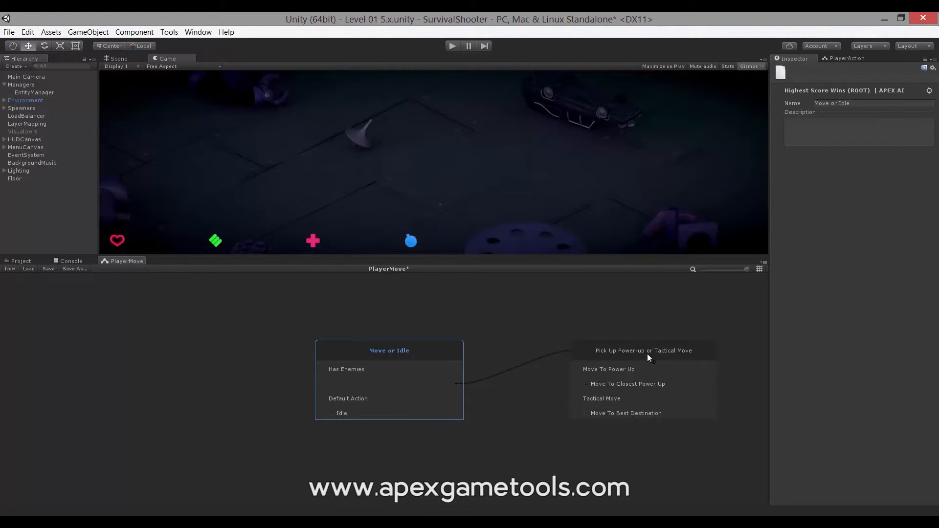
pyautogui.moveTo(653, 358)
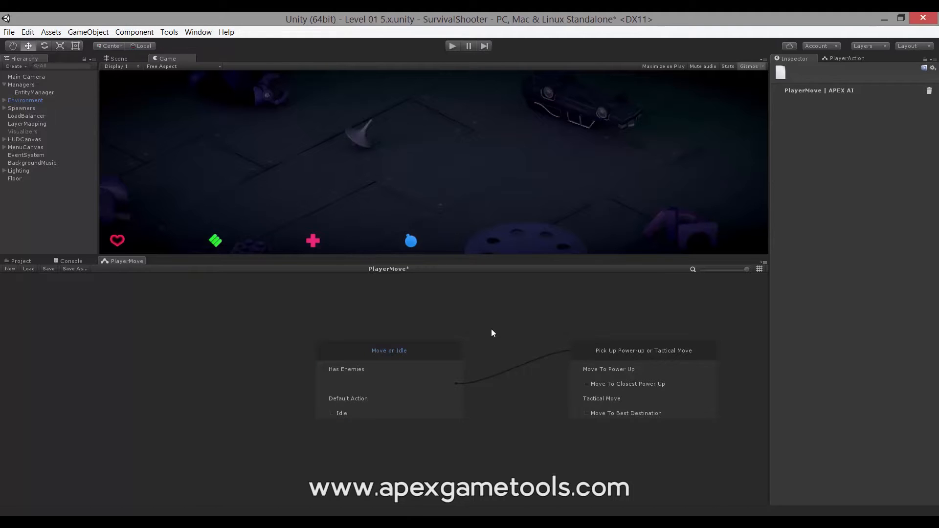
pyautogui.moveTo(268, 293)
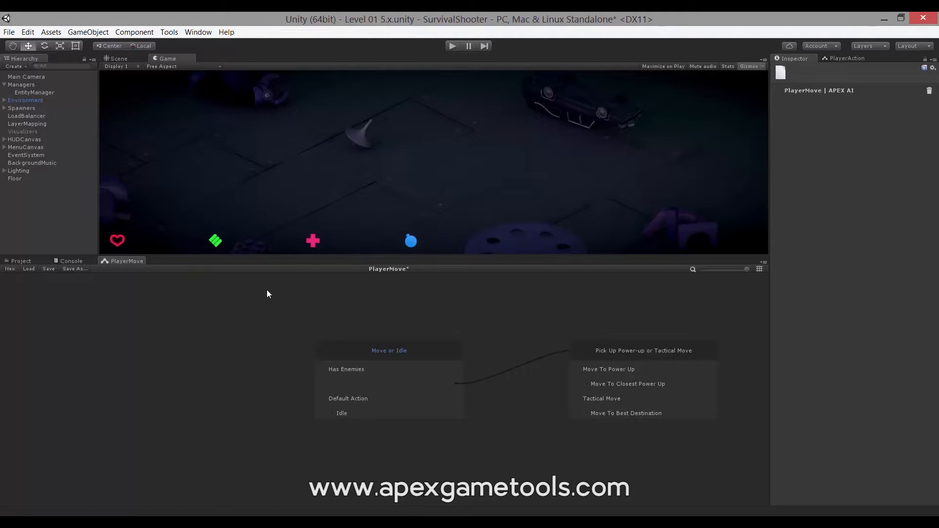
# Bring up the Apex AI Settings window from Tools > Apex
pyautogui.click(168, 32)
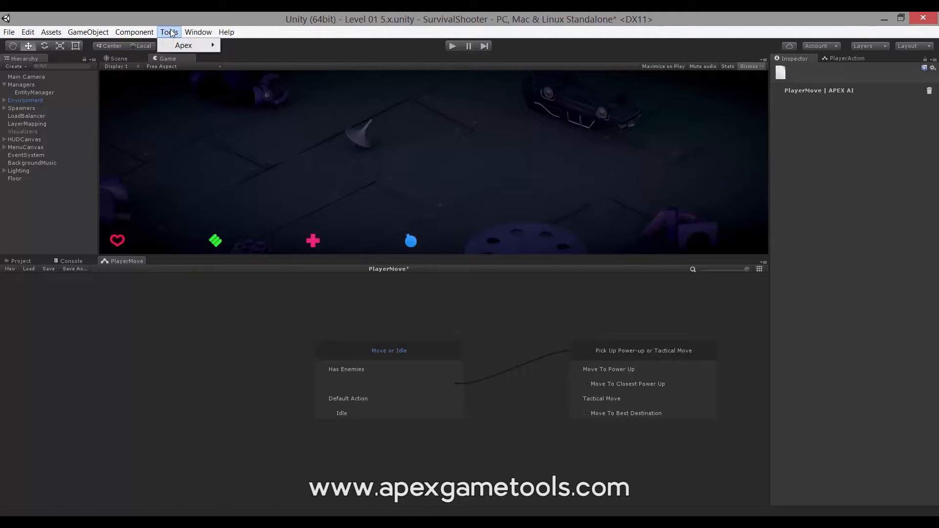
pyautogui.click(184, 45)
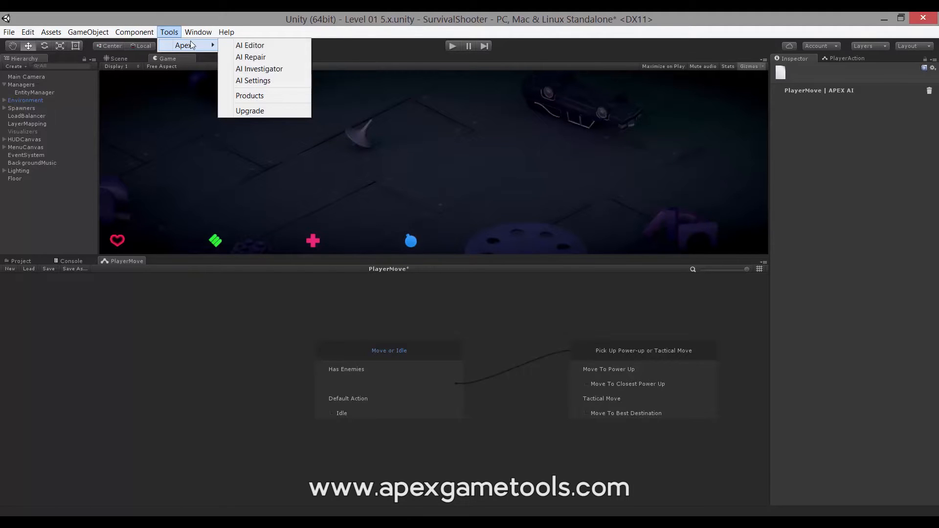
pyautogui.moveTo(253, 80)
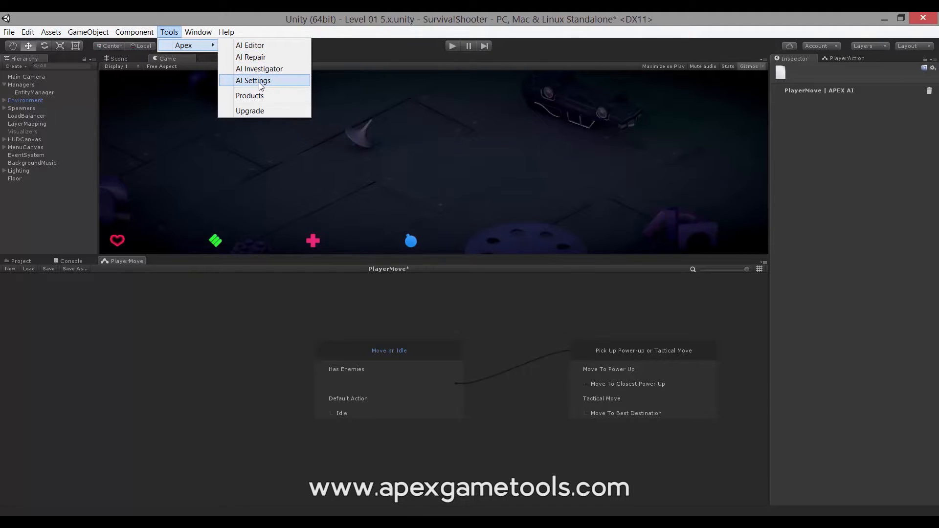
pyautogui.click(252, 80)
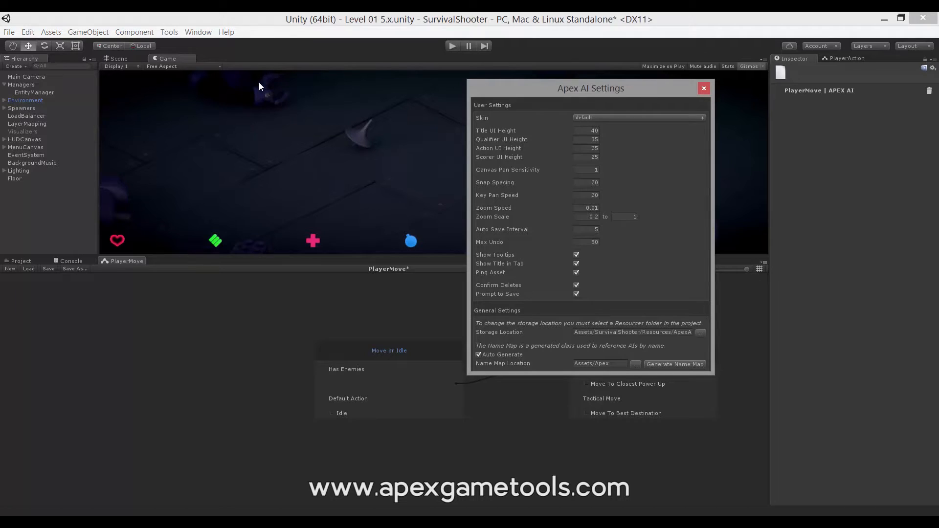
pyautogui.moveTo(461, 159)
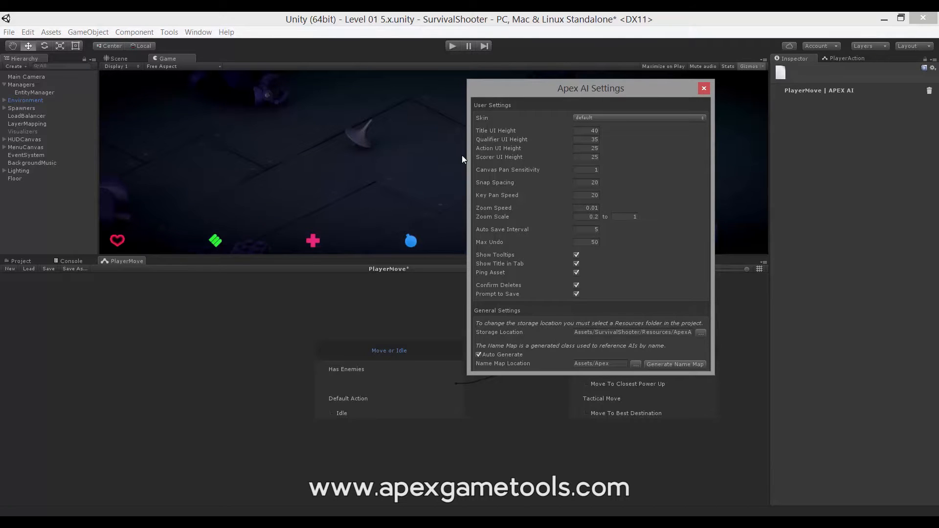
pyautogui.moveTo(498, 148)
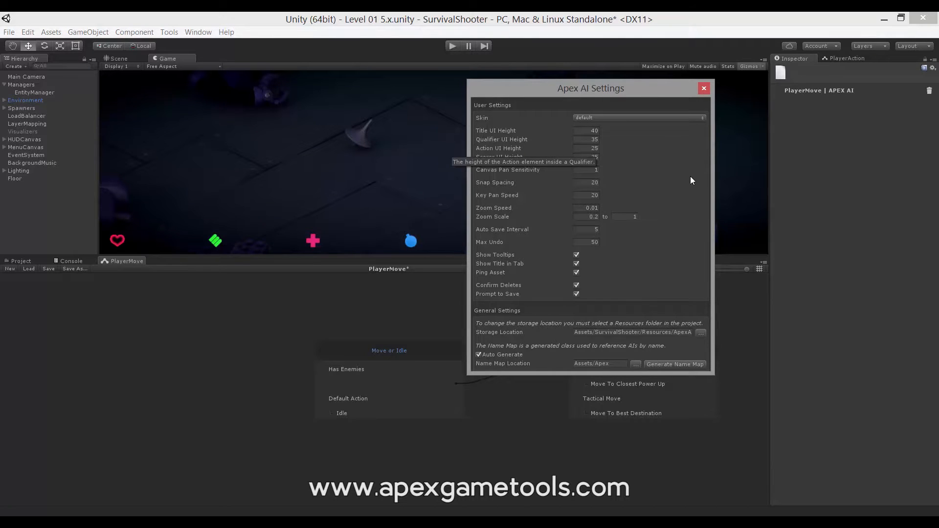
pyautogui.moveTo(635, 235)
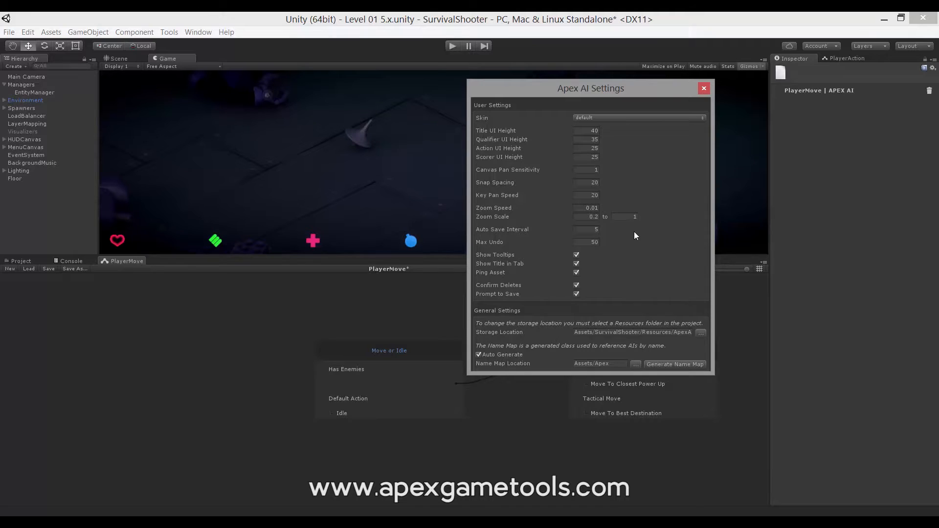
pyautogui.moveTo(494, 232)
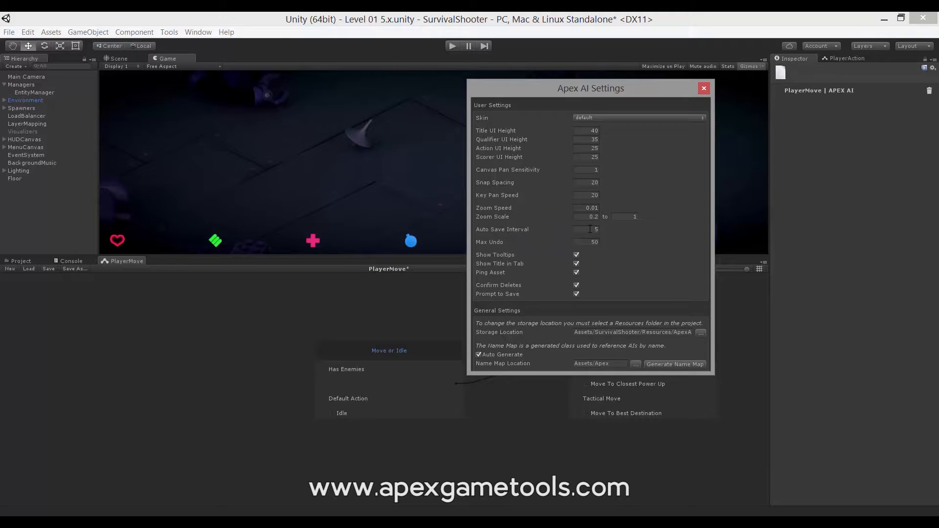
pyautogui.moveTo(617, 232)
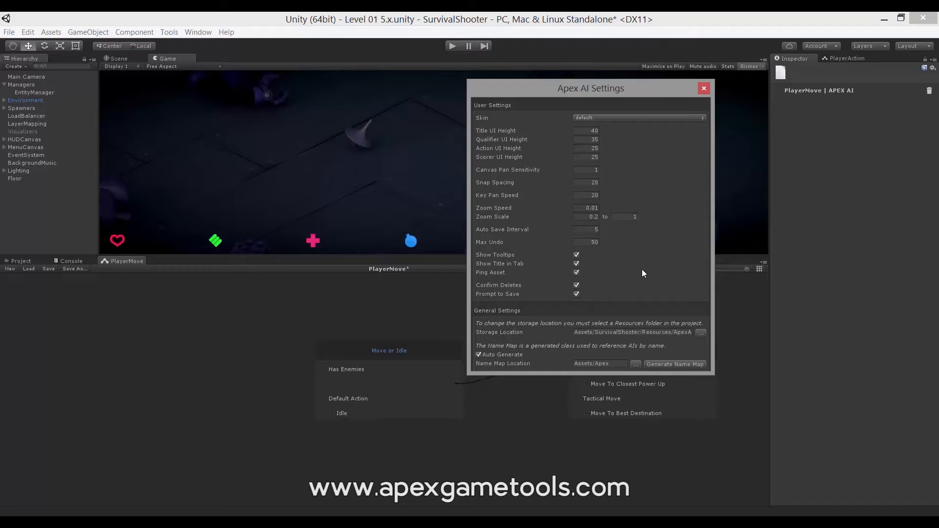
pyautogui.moveTo(647, 291)
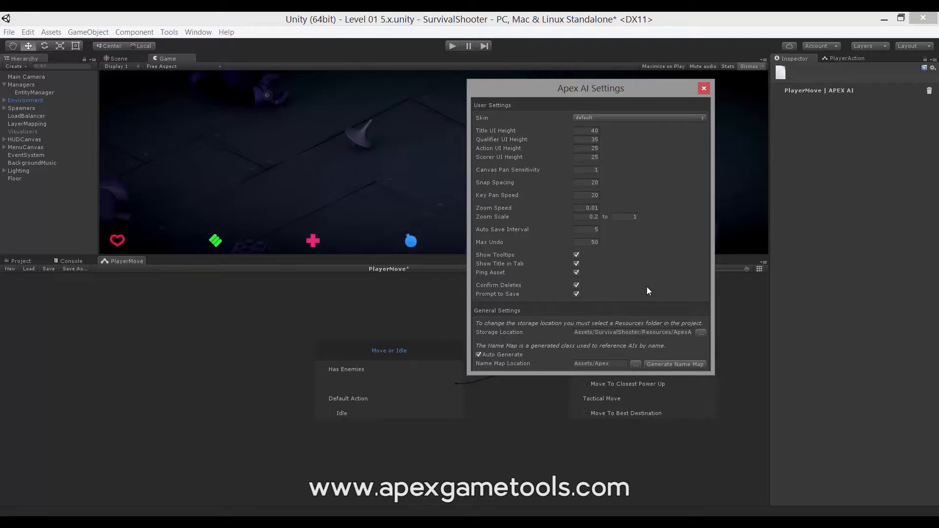
pyautogui.moveTo(619, 294)
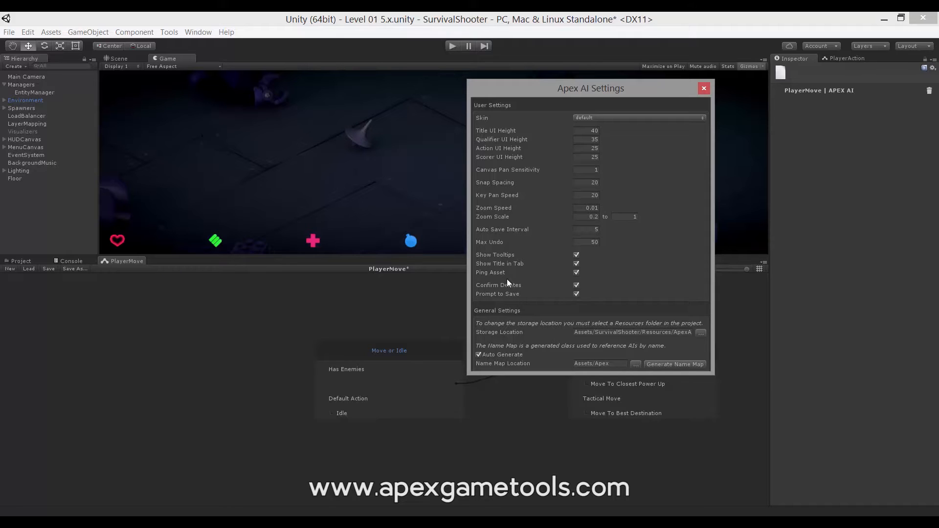
pyautogui.moveTo(522, 284)
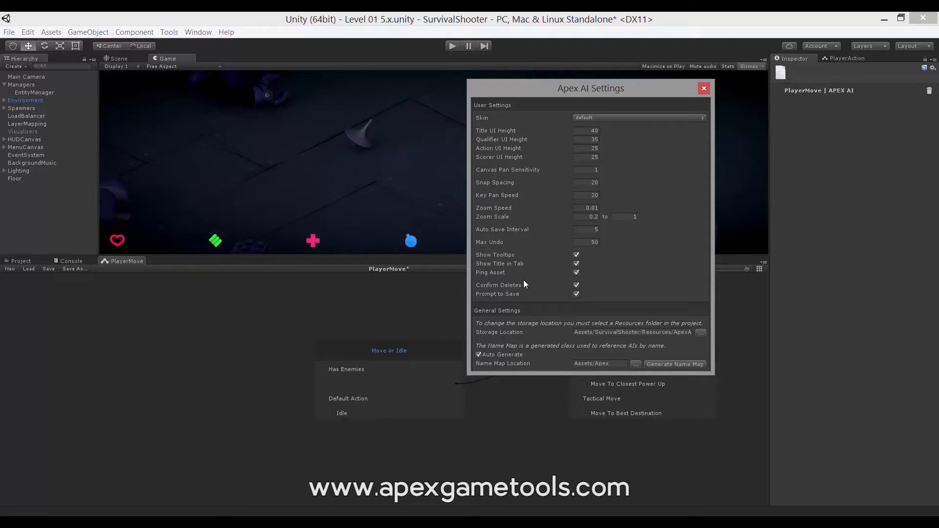
pyautogui.moveTo(535, 283)
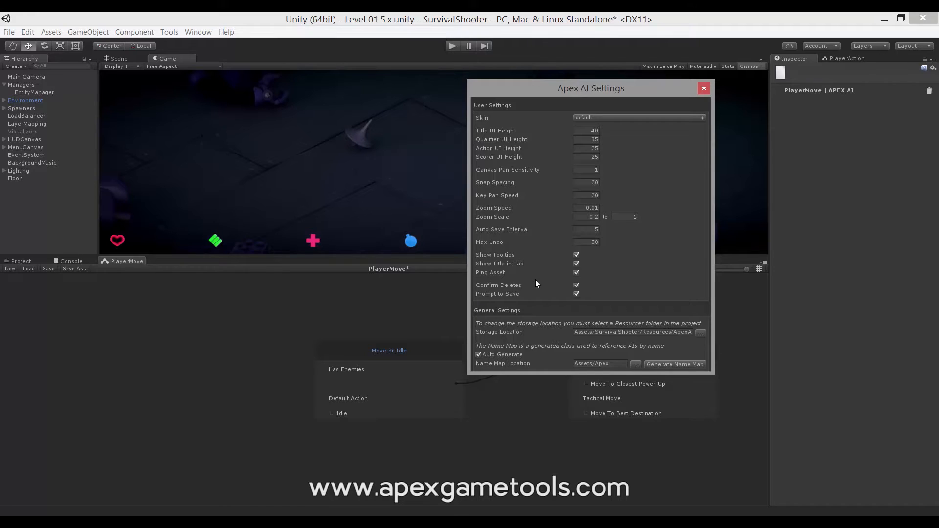
pyautogui.moveTo(421, 355)
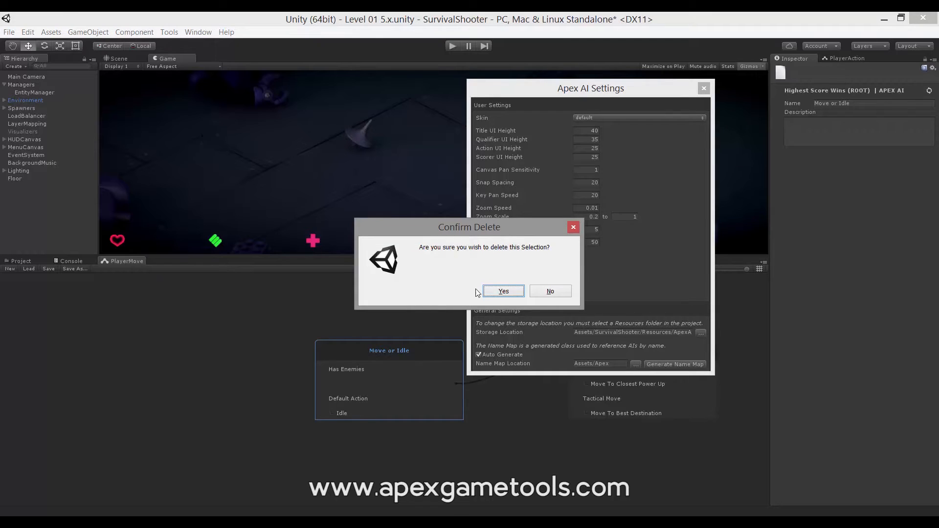
pyautogui.moveTo(451, 336)
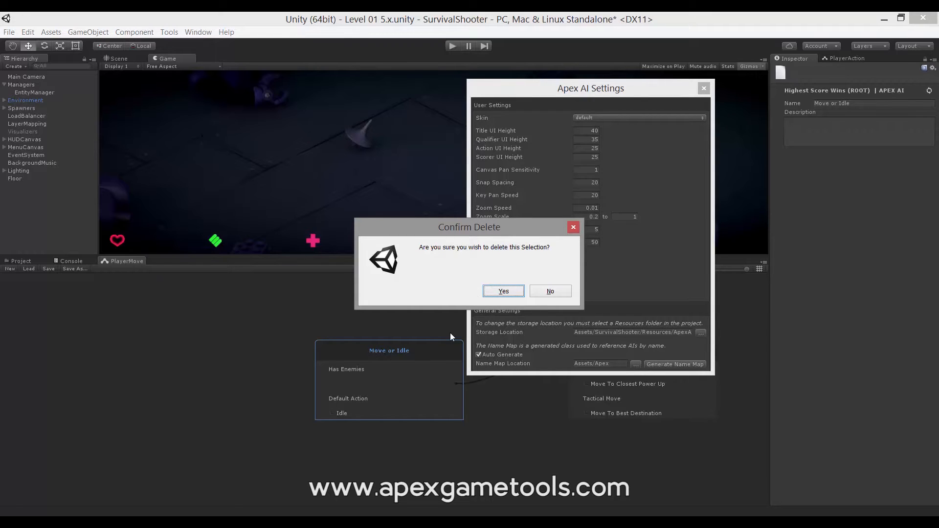
pyautogui.moveTo(451, 291)
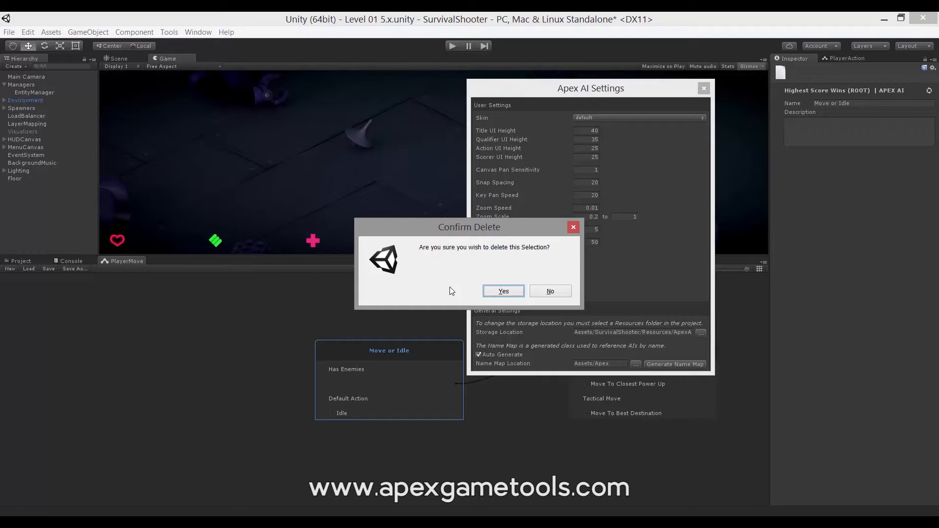
pyautogui.click(502, 291)
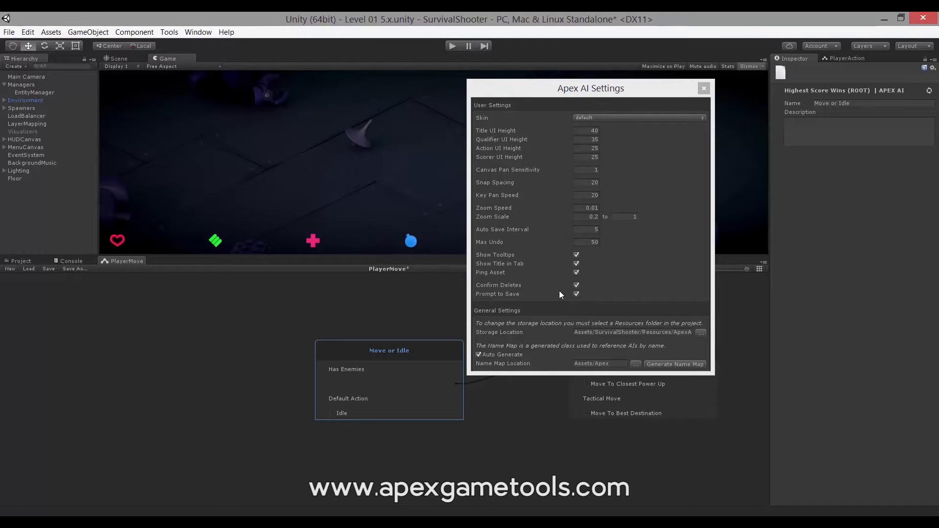
pyautogui.moveTo(633, 290)
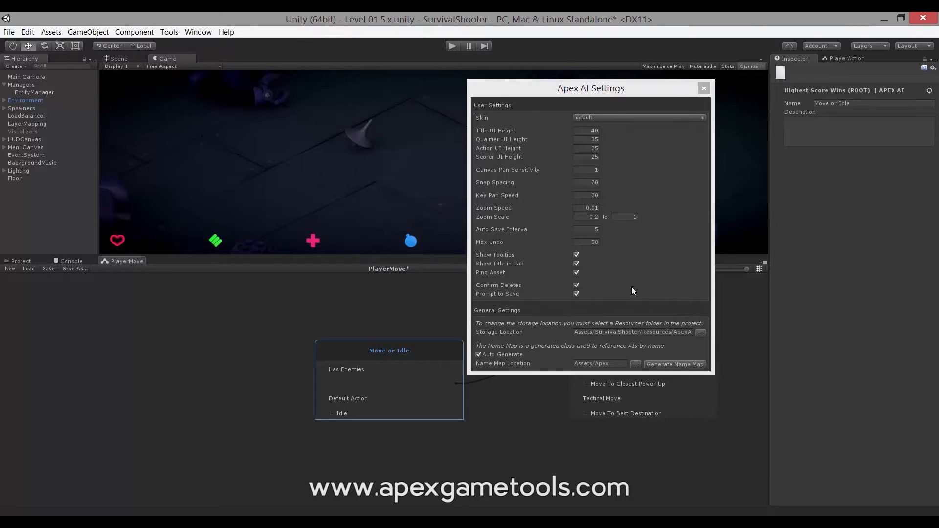
pyautogui.moveTo(495, 320)
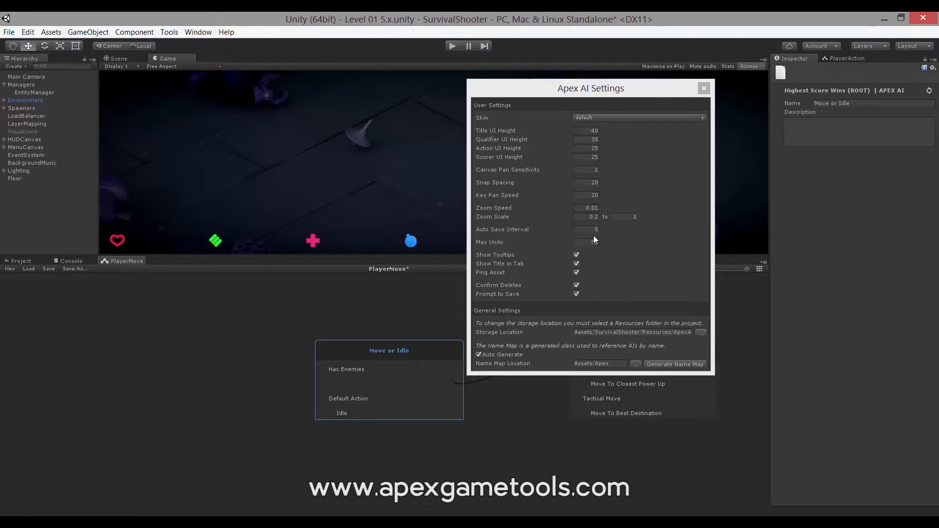
pyautogui.write('50')
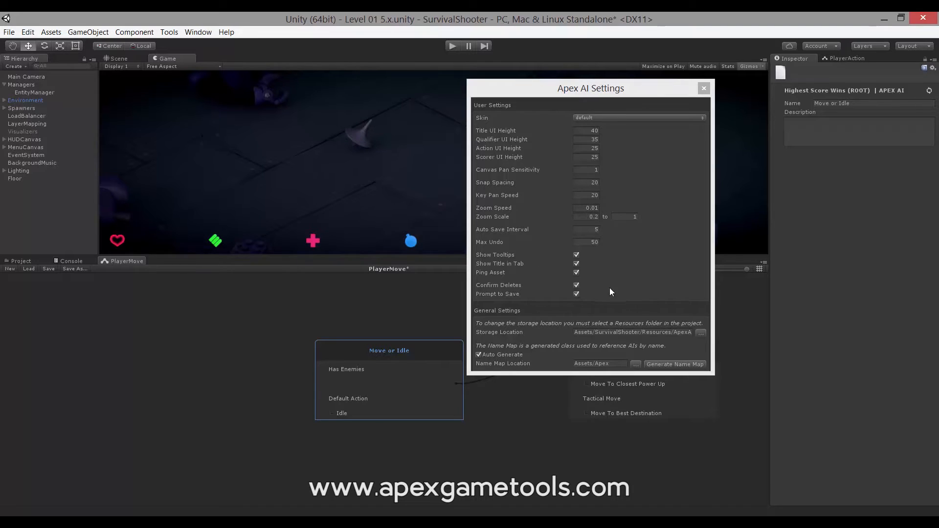
pyautogui.moveTo(582, 296)
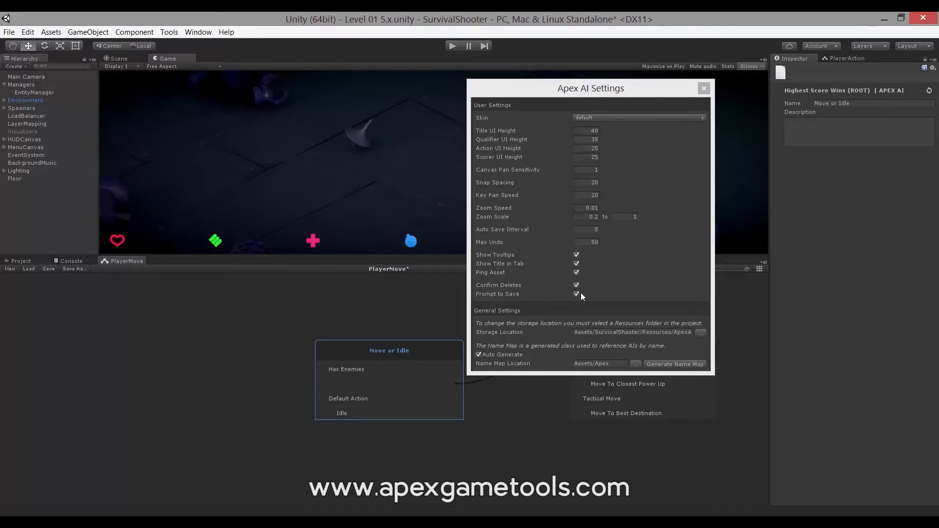
pyautogui.moveTo(491, 325)
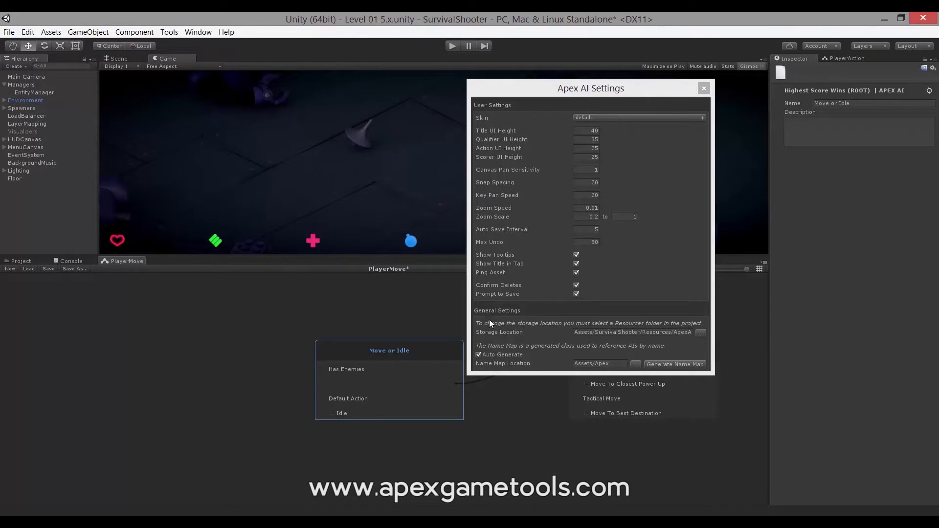
pyautogui.moveTo(526, 326)
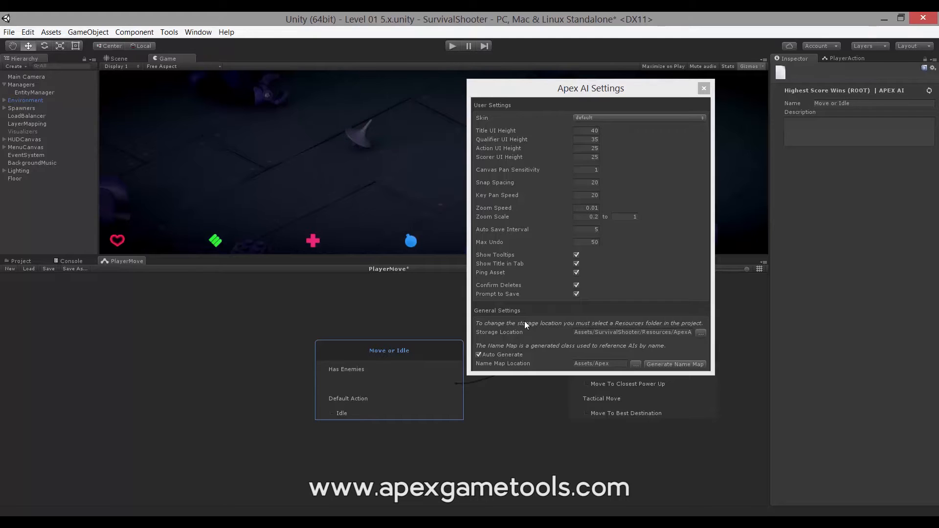
pyautogui.moveTo(507, 340)
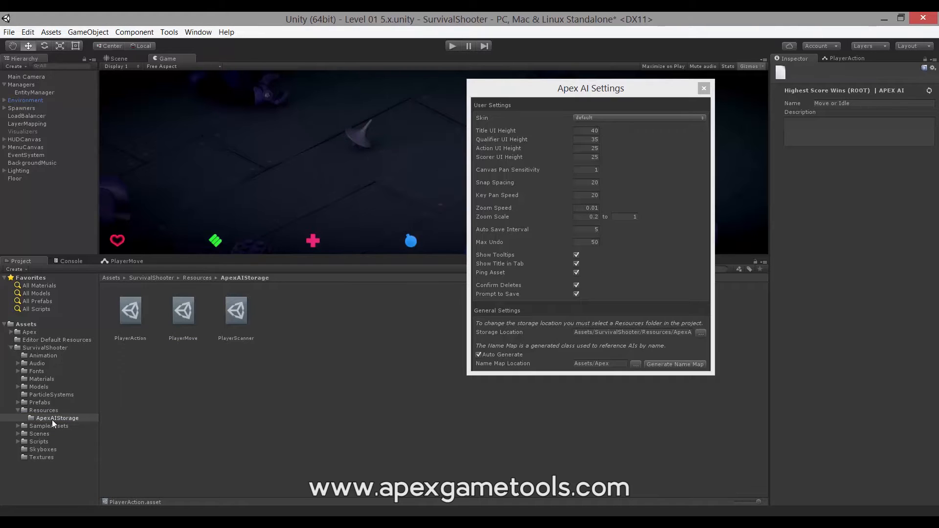
pyautogui.moveTo(60, 419)
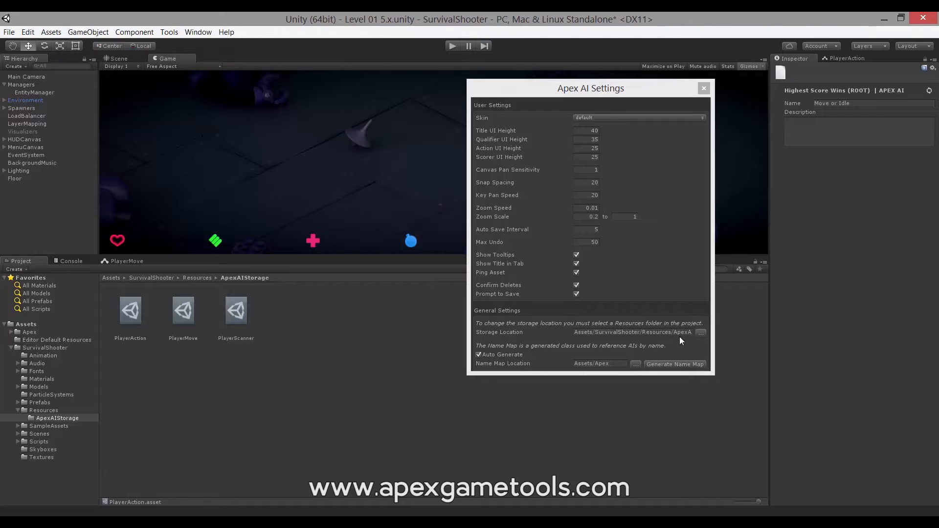
# Start choosing a new AI storage folder, then cancel to keep ApexAIStorage unchanged
pyautogui.click(701, 332)
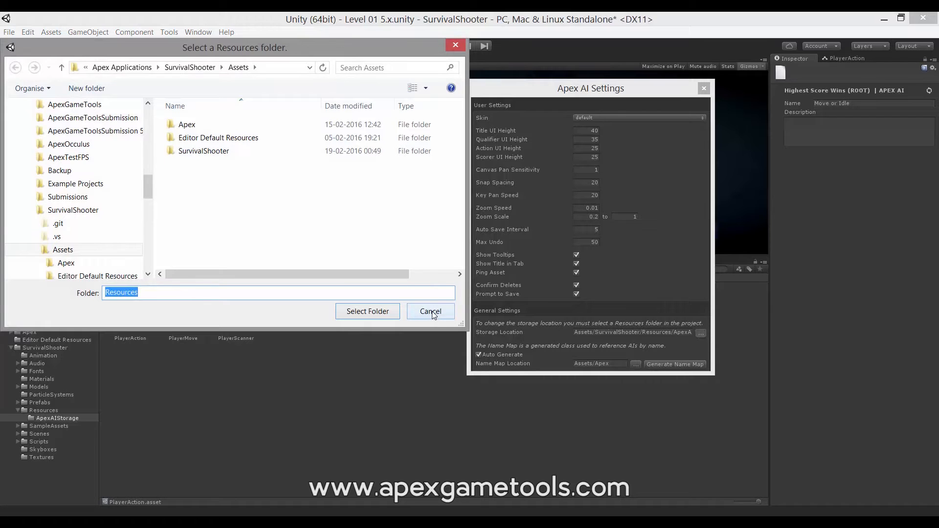
pyautogui.click(430, 311)
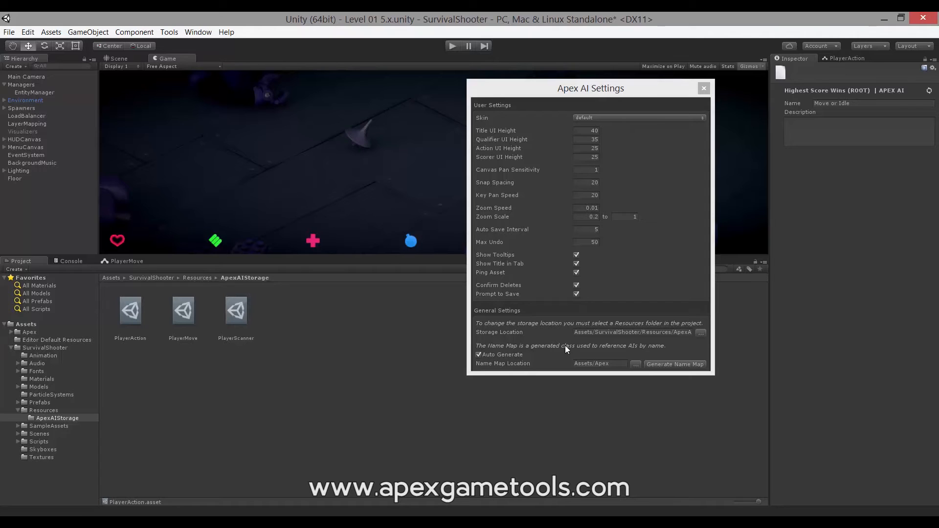
pyautogui.moveTo(519, 359)
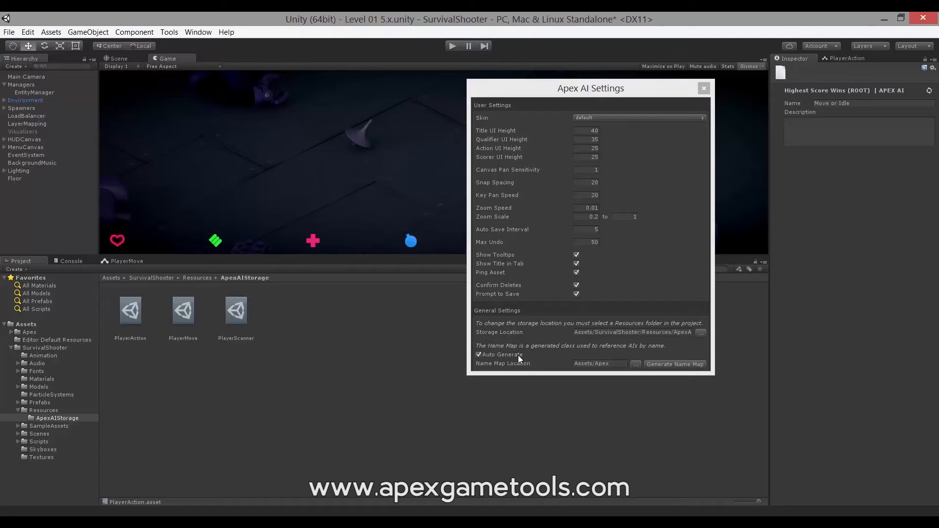
pyautogui.moveTo(559, 364)
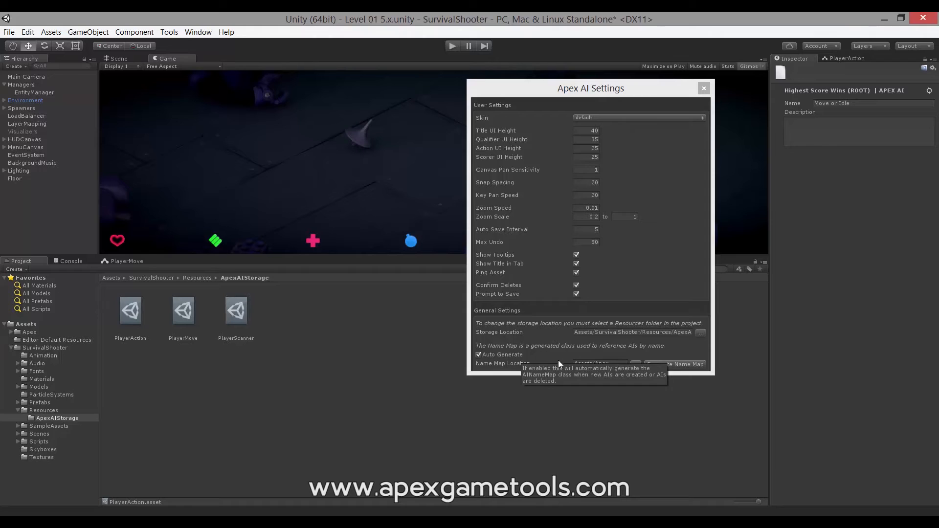
pyautogui.moveTo(510, 376)
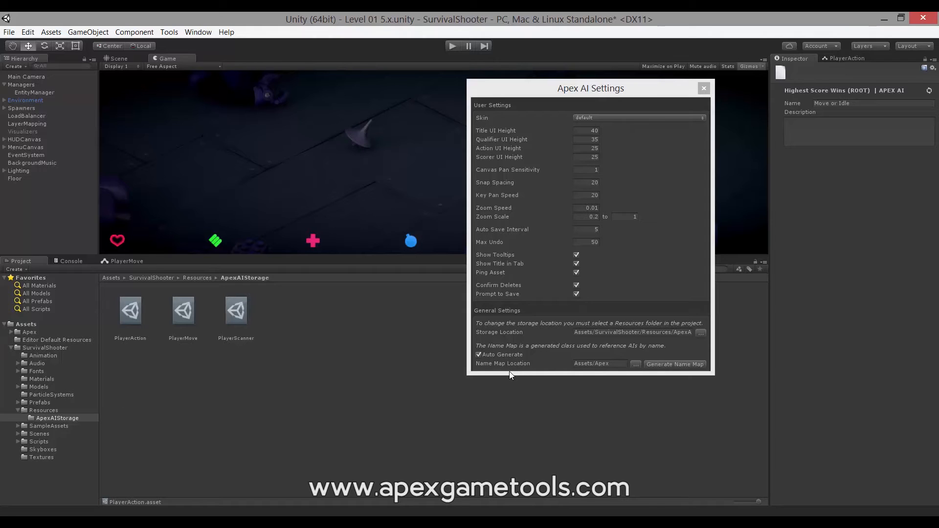
pyautogui.moveTo(500, 354)
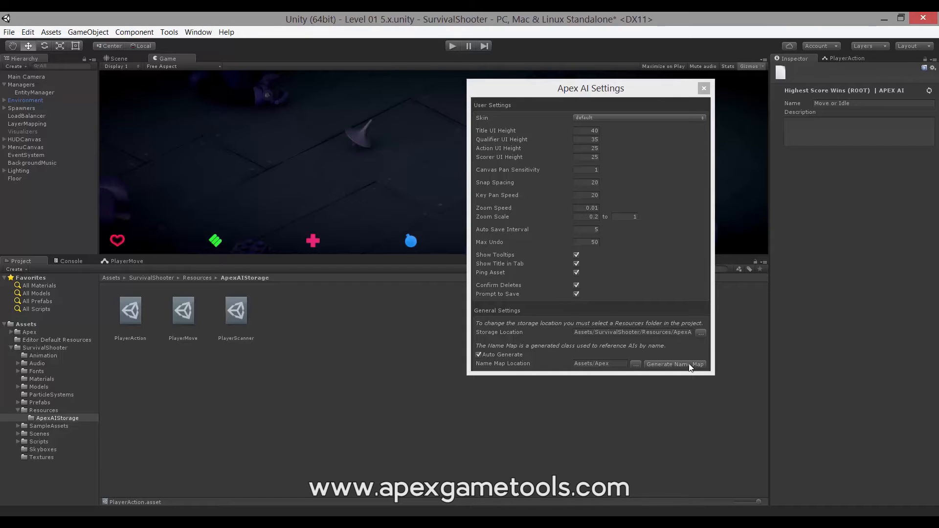
pyautogui.moveTo(603, 275)
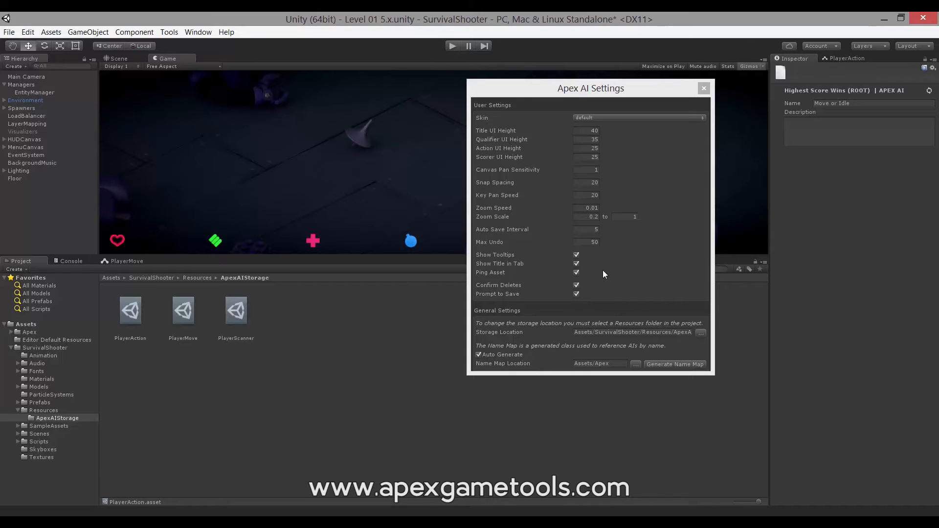
# Close AI Settings, return to PlayerMove, and drag the Move or Idle selector up and left
pyautogui.click(704, 88)
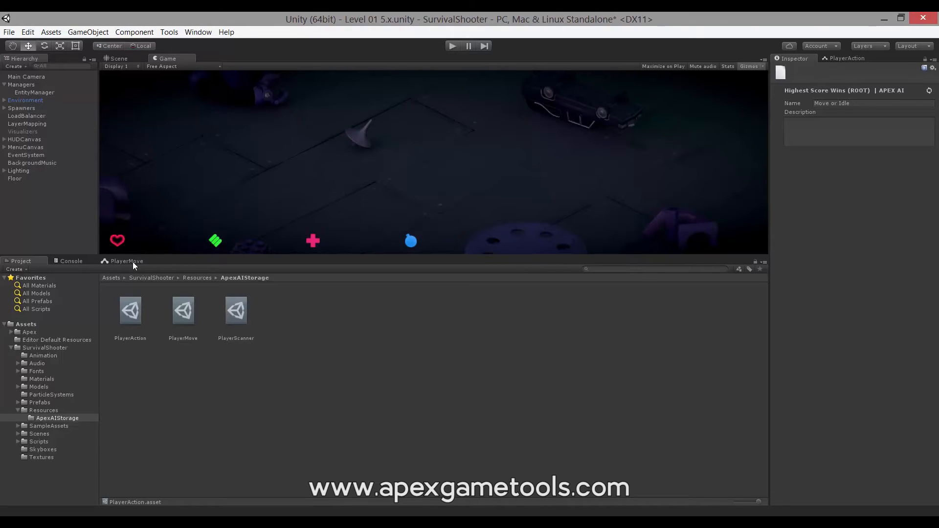
pyautogui.click(127, 261)
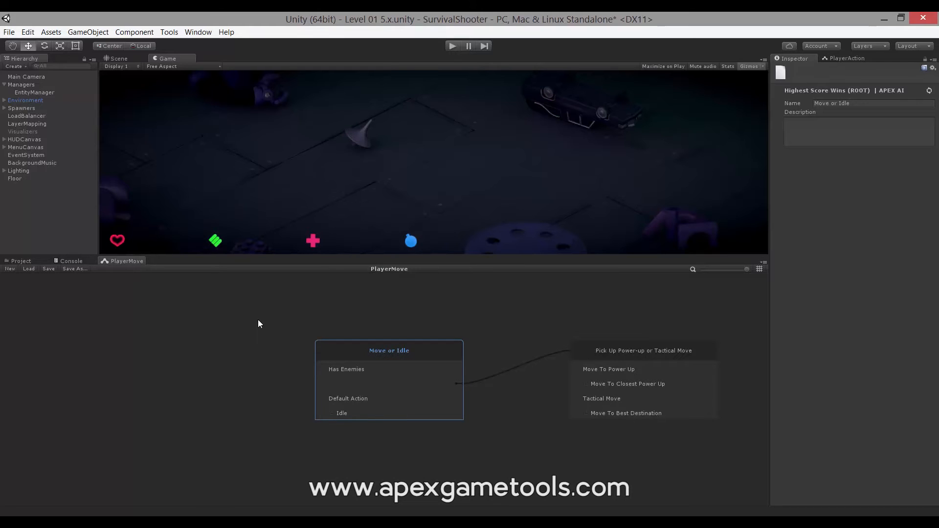
pyautogui.moveTo(310, 320)
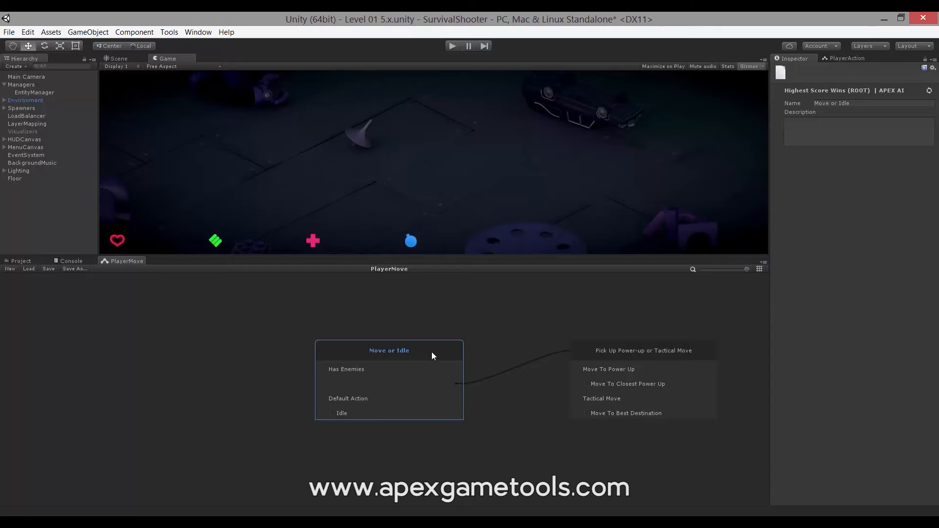
pyautogui.moveTo(389, 351); pyautogui.dragTo(369, 341)
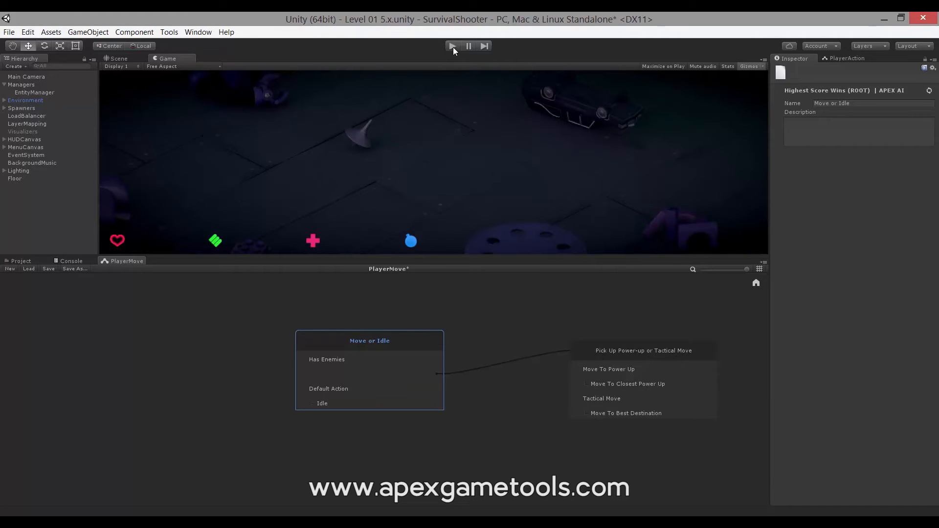
# Enter play mode and answer Yes to save PlayerMove's one pending layout change
pyautogui.click(452, 45)
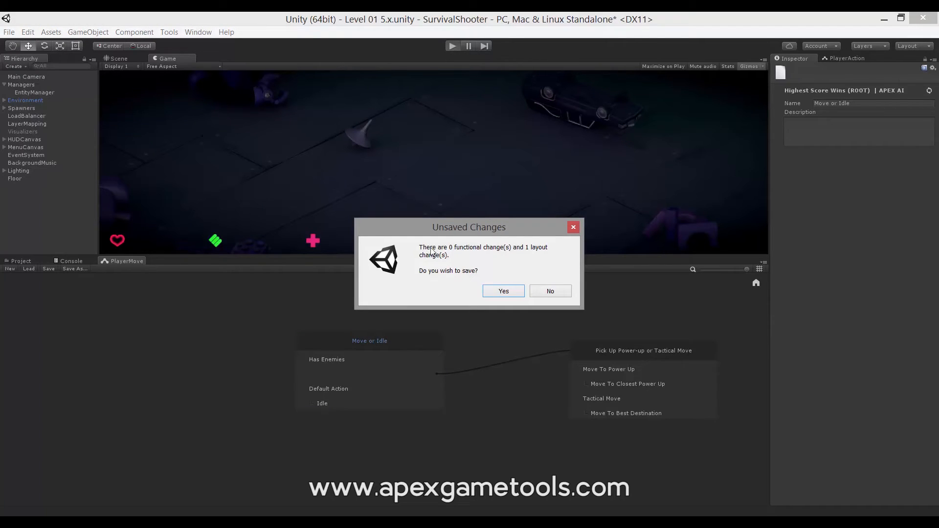
pyautogui.moveTo(481, 268)
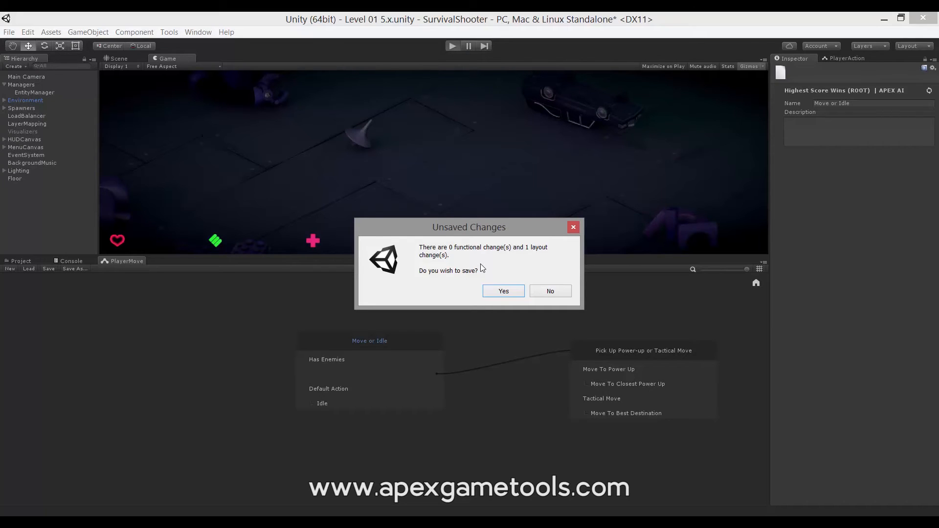
pyautogui.moveTo(490, 234)
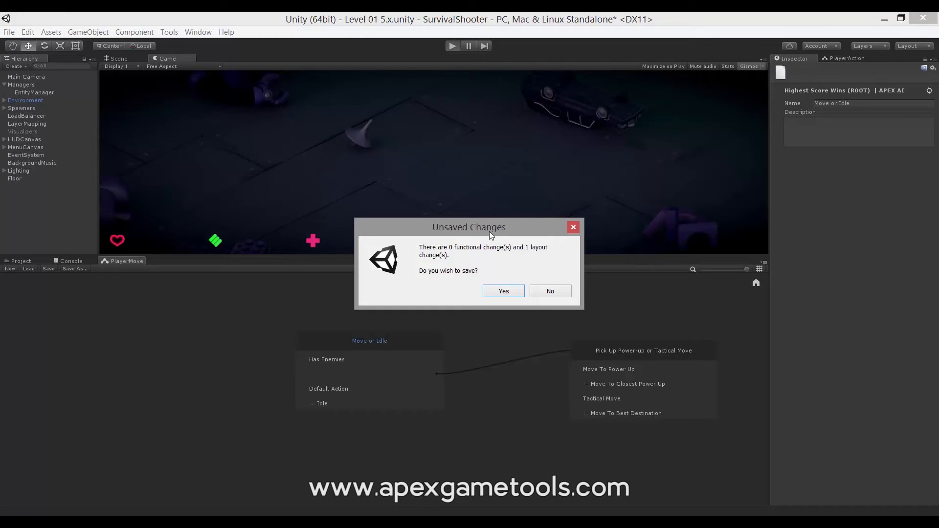
pyautogui.moveTo(545, 311)
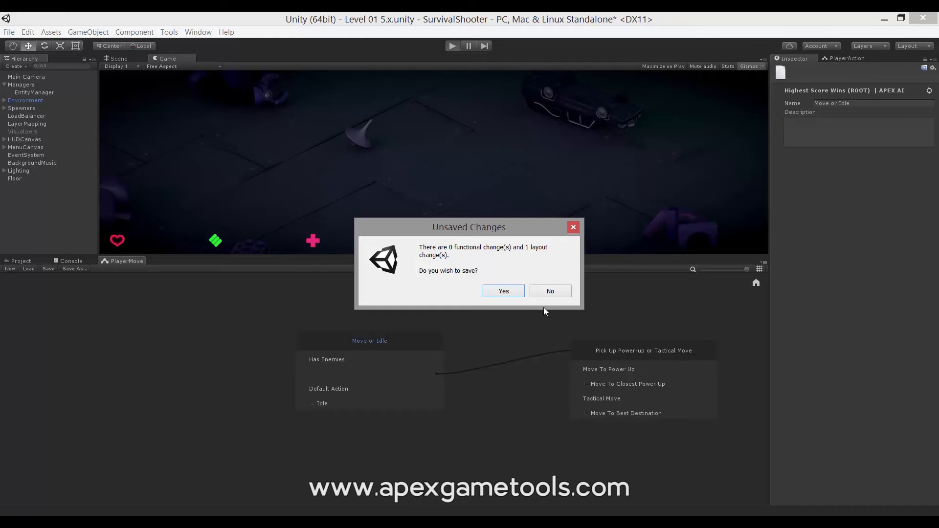
pyautogui.click(550, 290)
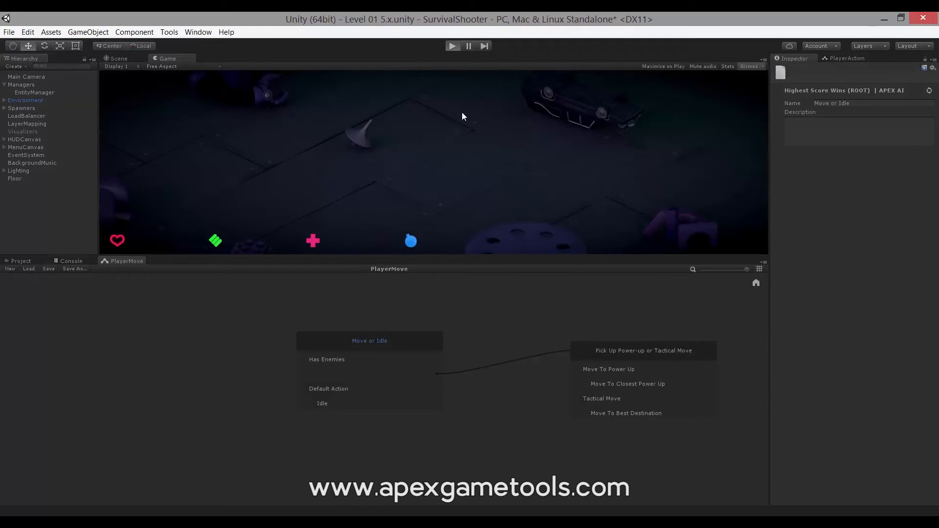
# Run the game in play mode and inspect the Has Enemies qualifier live
pyautogui.click(452, 45)
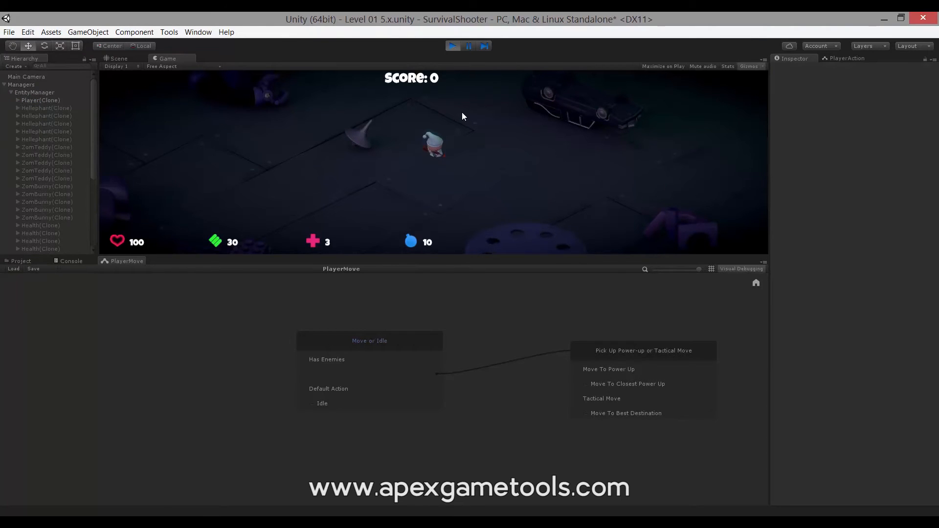
pyautogui.moveTo(449, 141)
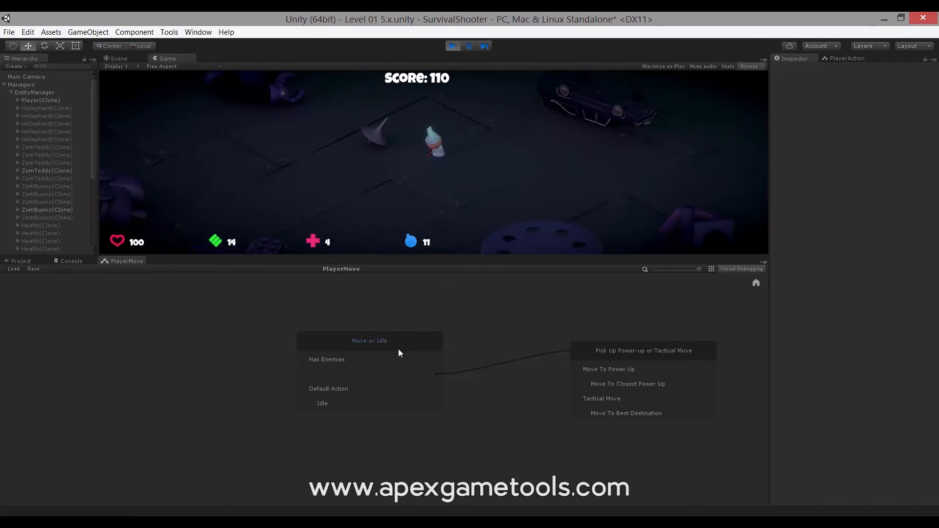
pyautogui.click(328, 360)
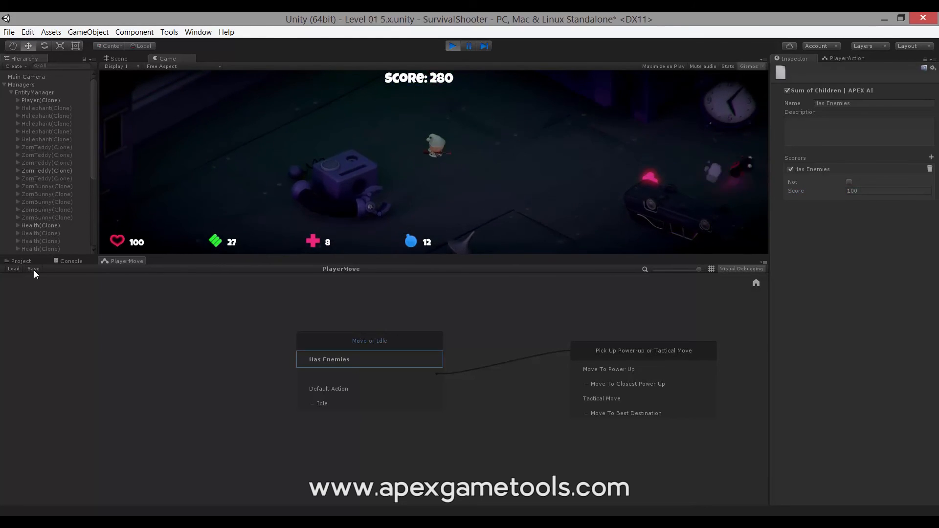
pyautogui.moveTo(539, 304)
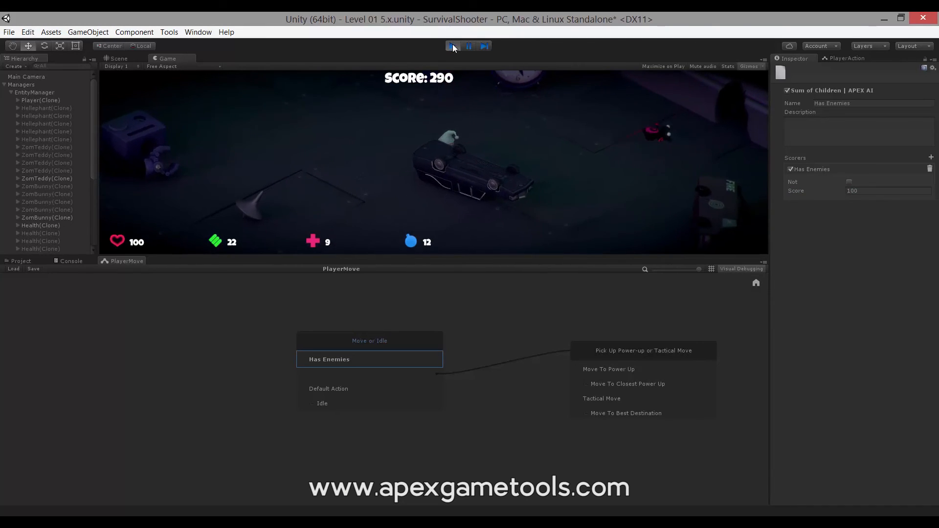
# Stop and restart play mode, entering 10 in Has Enemies' Score field while running
pyautogui.click(453, 46)
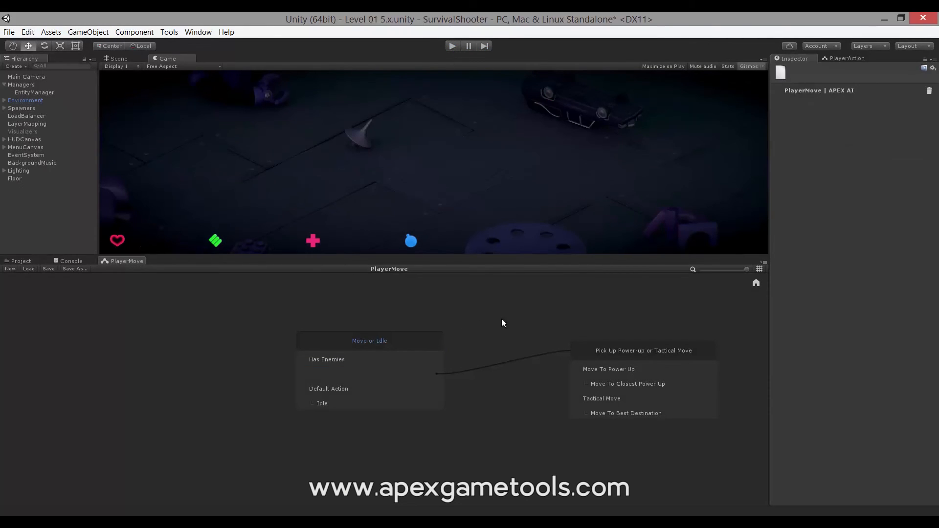
pyautogui.moveTo(416, 372)
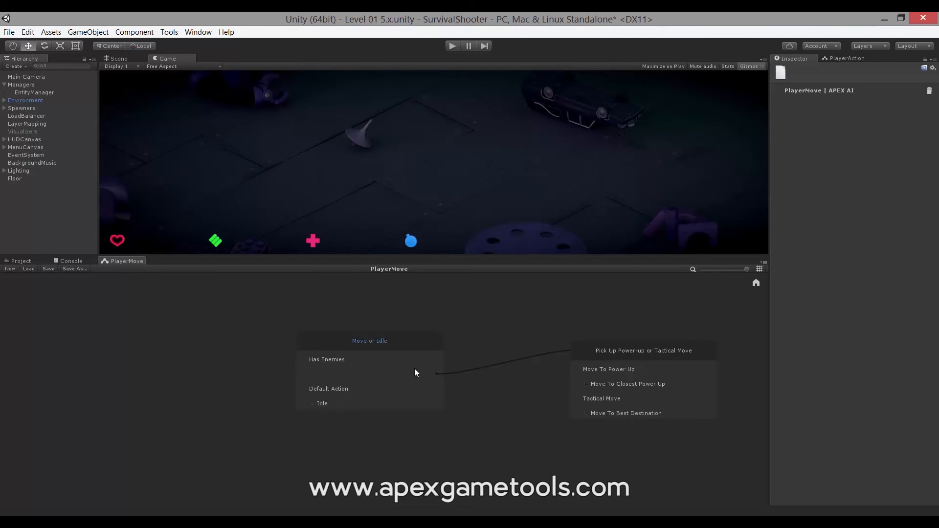
pyautogui.click(328, 359)
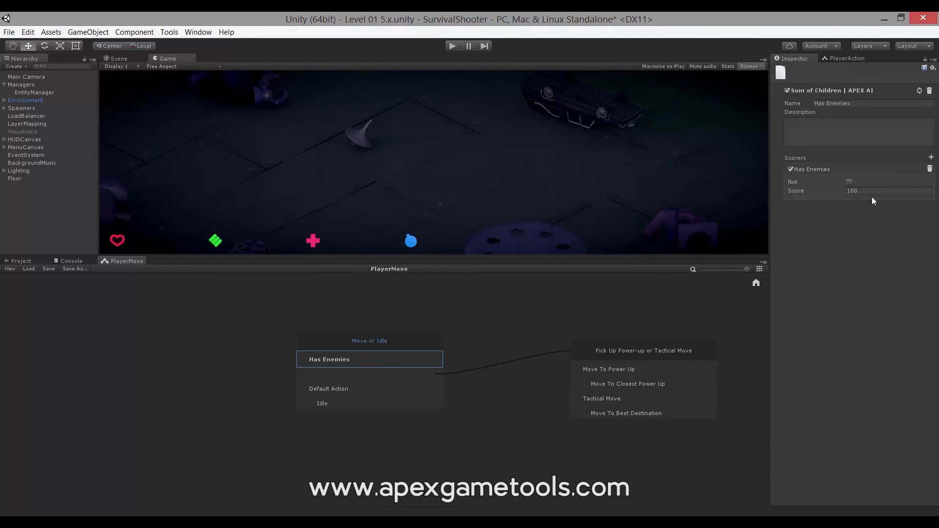
pyautogui.moveTo(728, 233)
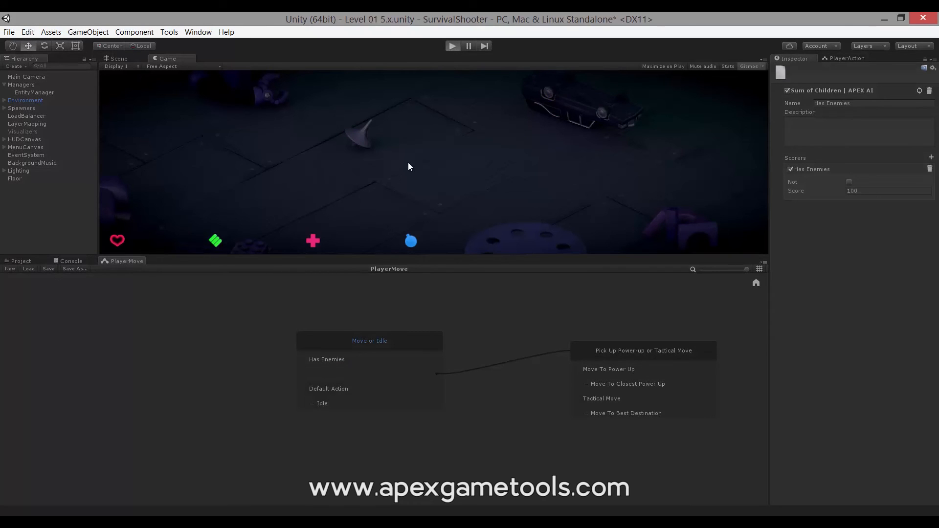
pyautogui.click(452, 46)
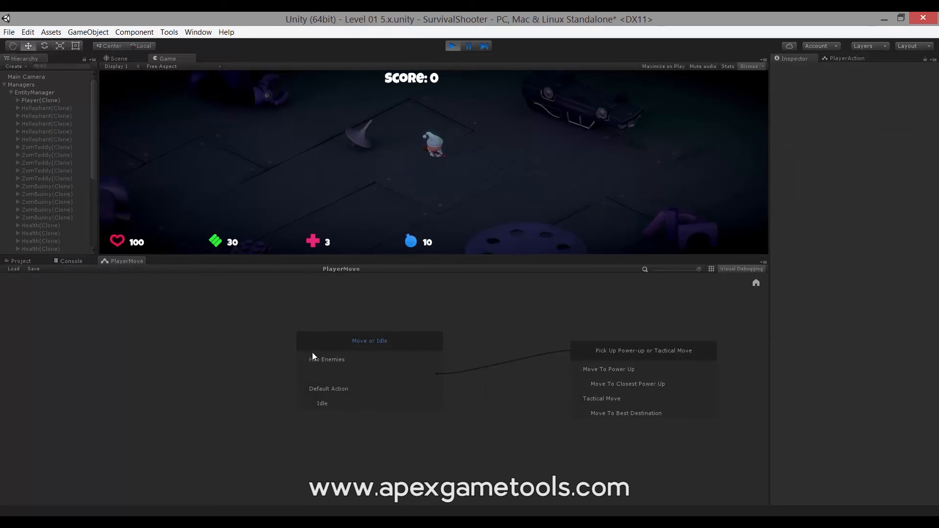
pyautogui.click(327, 360)
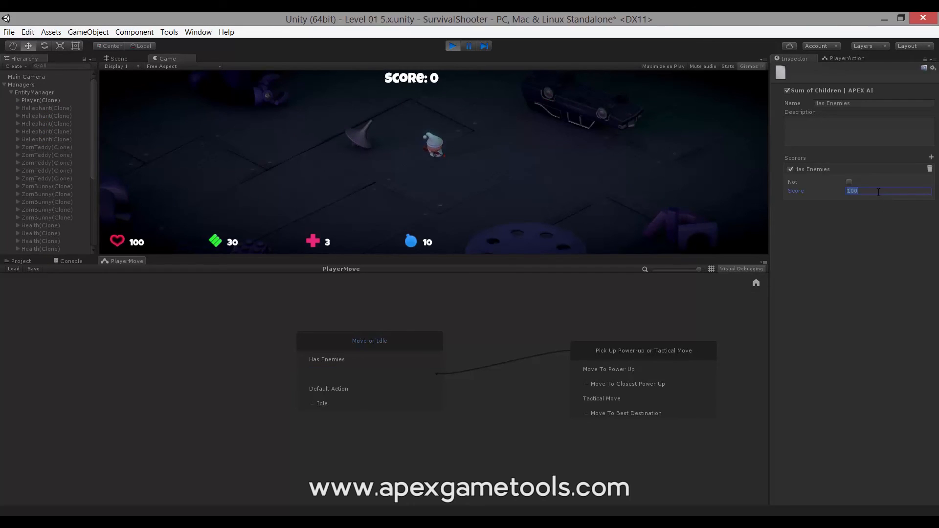
pyautogui.write('10')
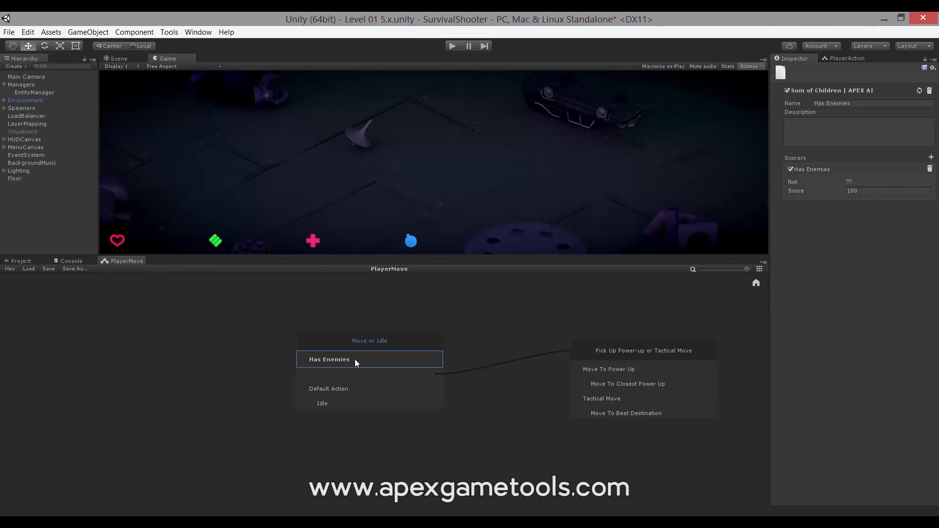
pyautogui.moveTo(452, 293)
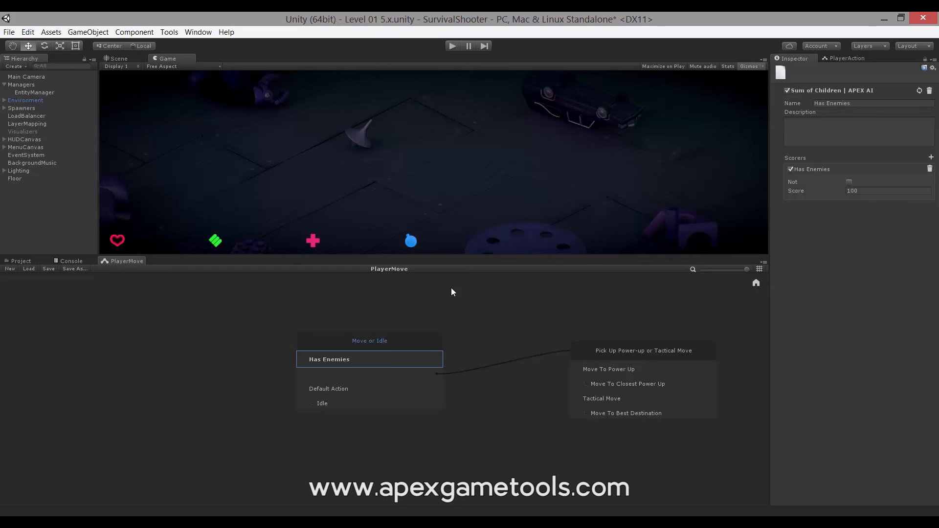
pyautogui.moveTo(581, 283)
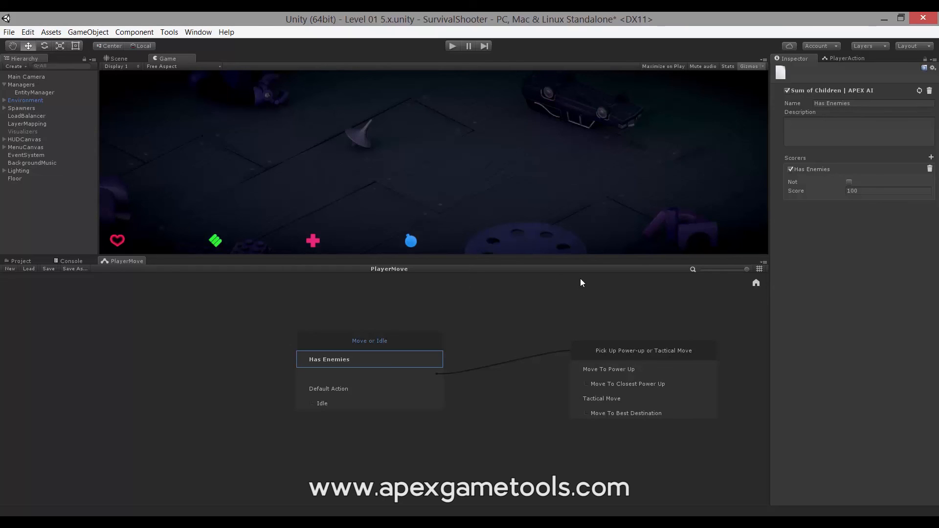
pyautogui.moveTo(462, 342)
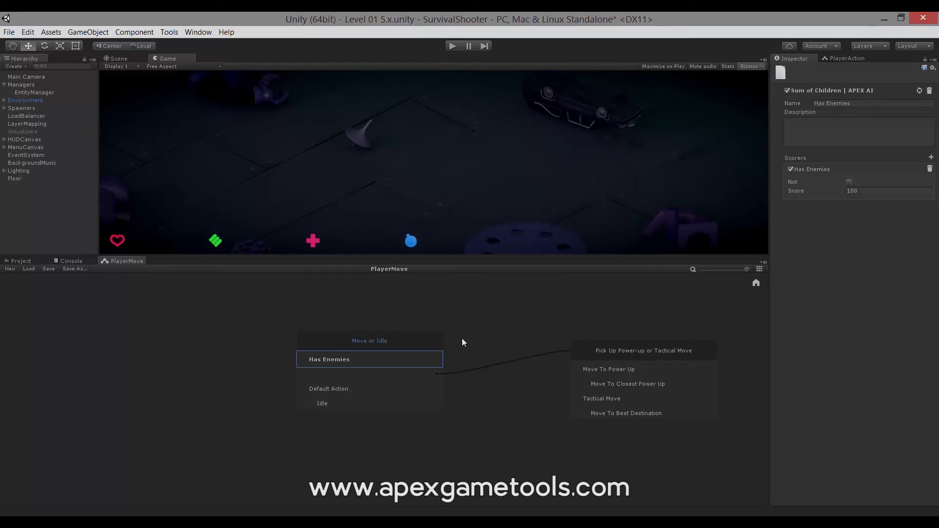